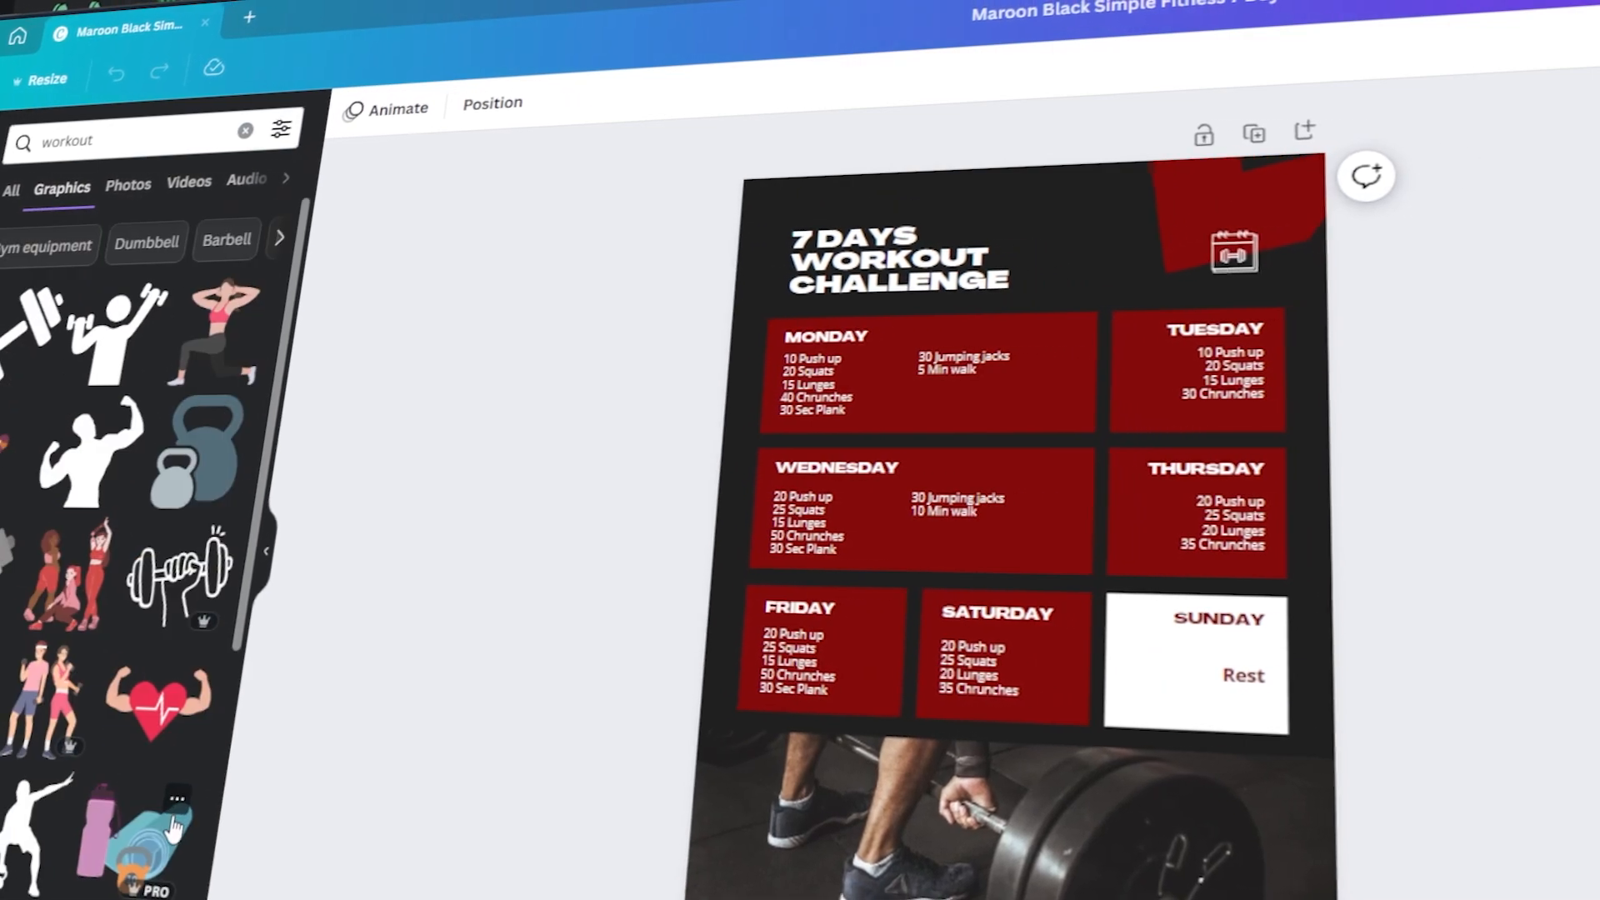
Step: Leave the maroon workout planner editor for the Canva home page
{"action": "left_click", "coordinate": [1232, 251]}
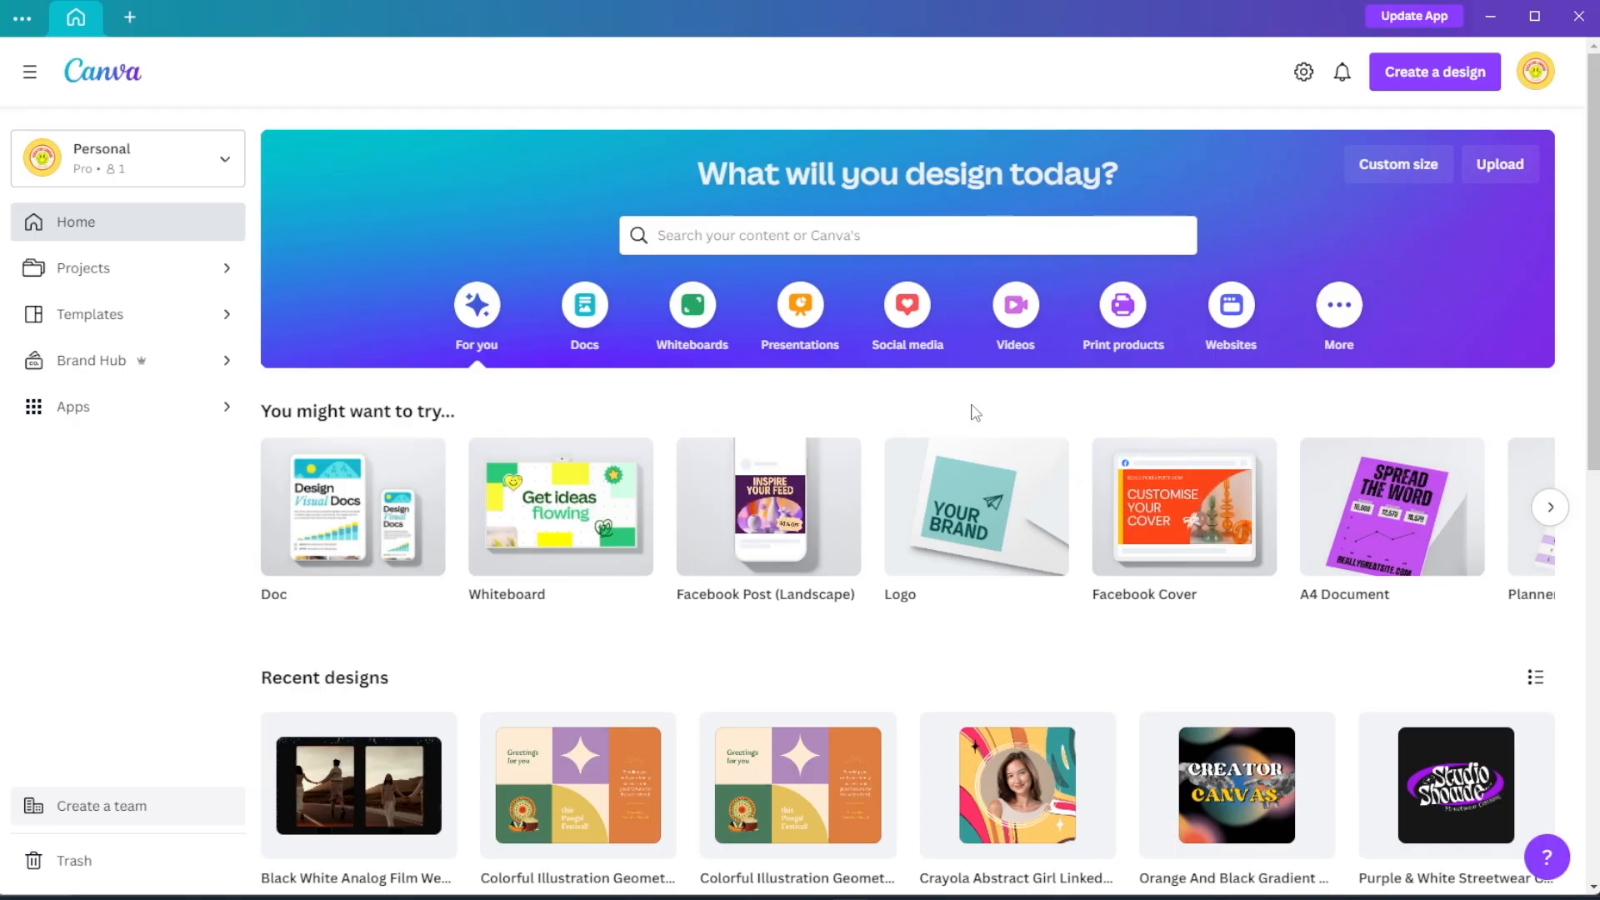
Step: Search Canva for 'workout planner' templates, briefly opening and closing the create menu
{"action": "type", "text": "workout planner"}
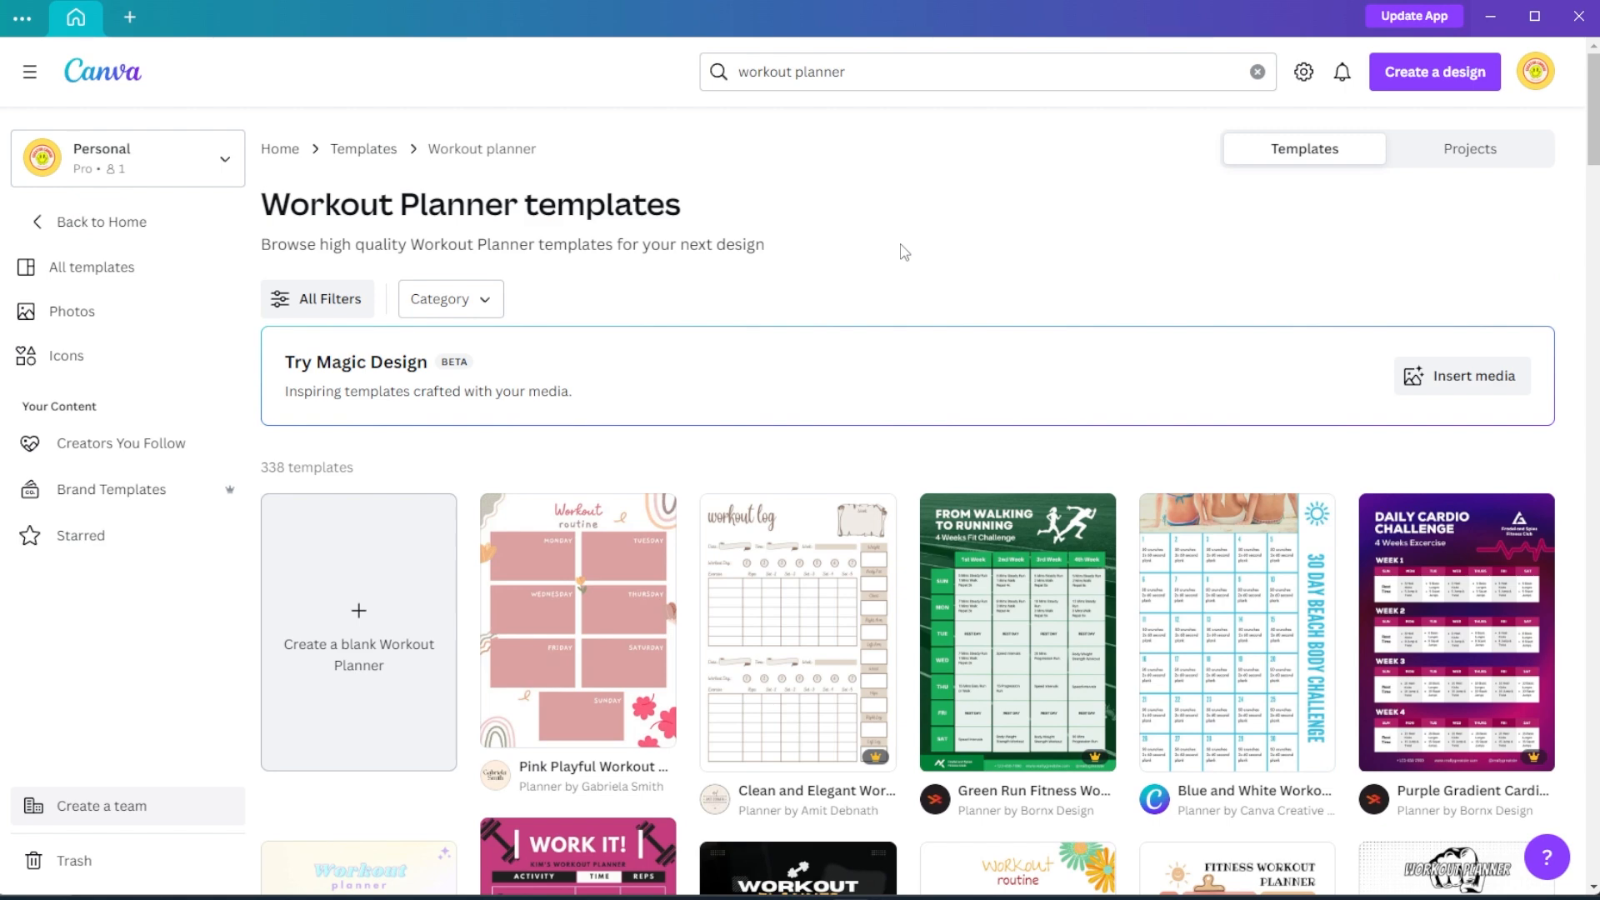
{"action": "mouse_move", "coordinate": [130, 19]}
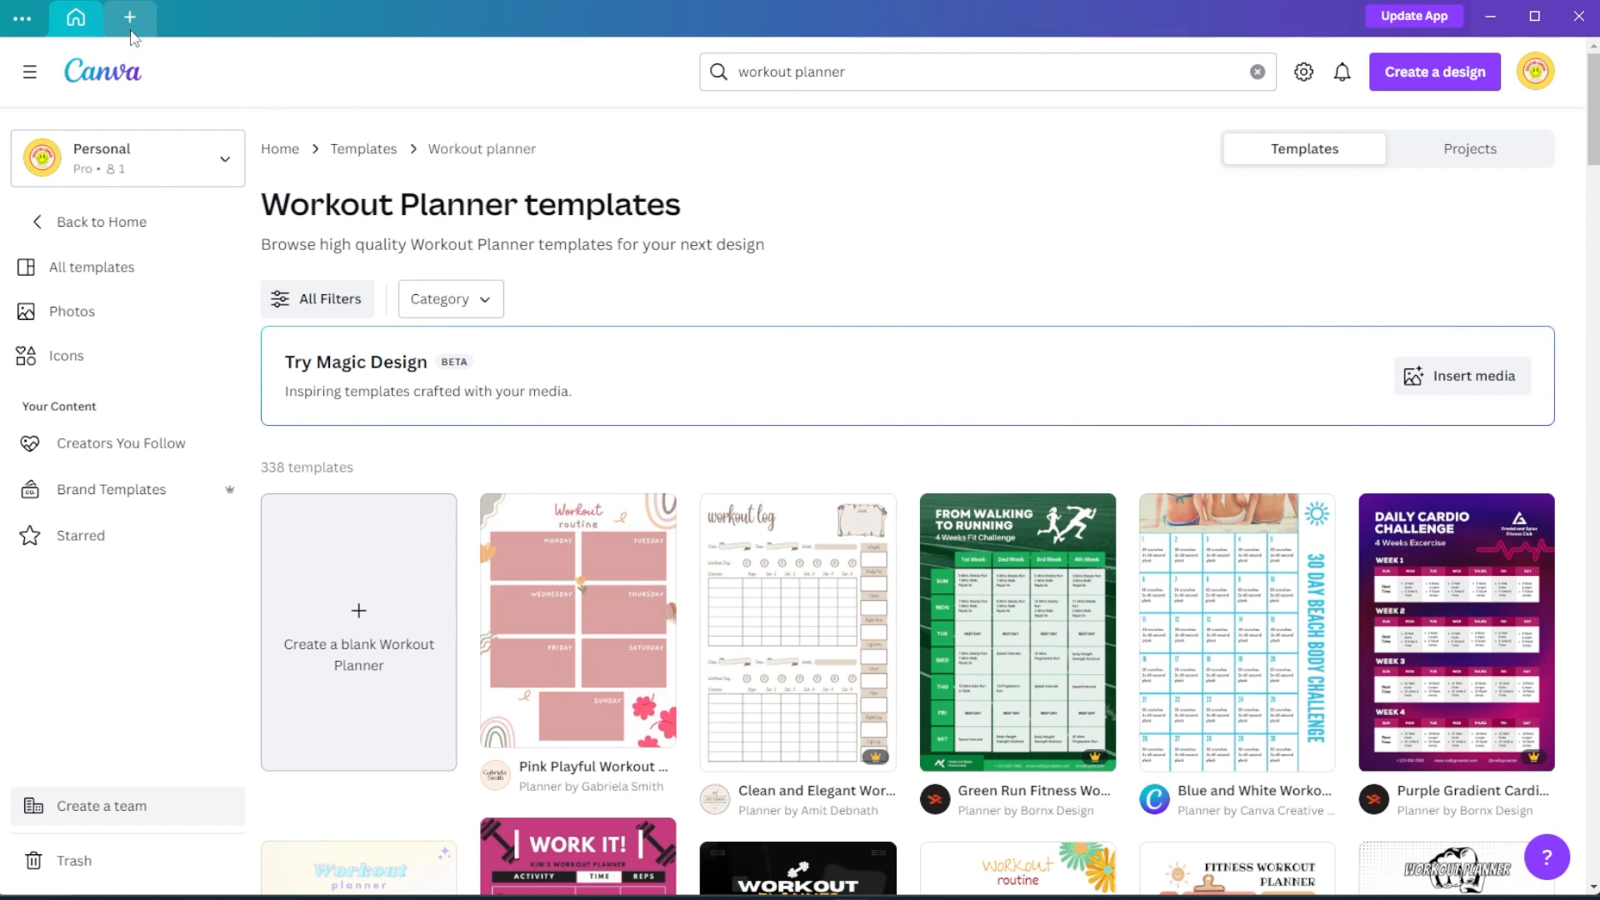
{"action": "left_click", "coordinate": [130, 17]}
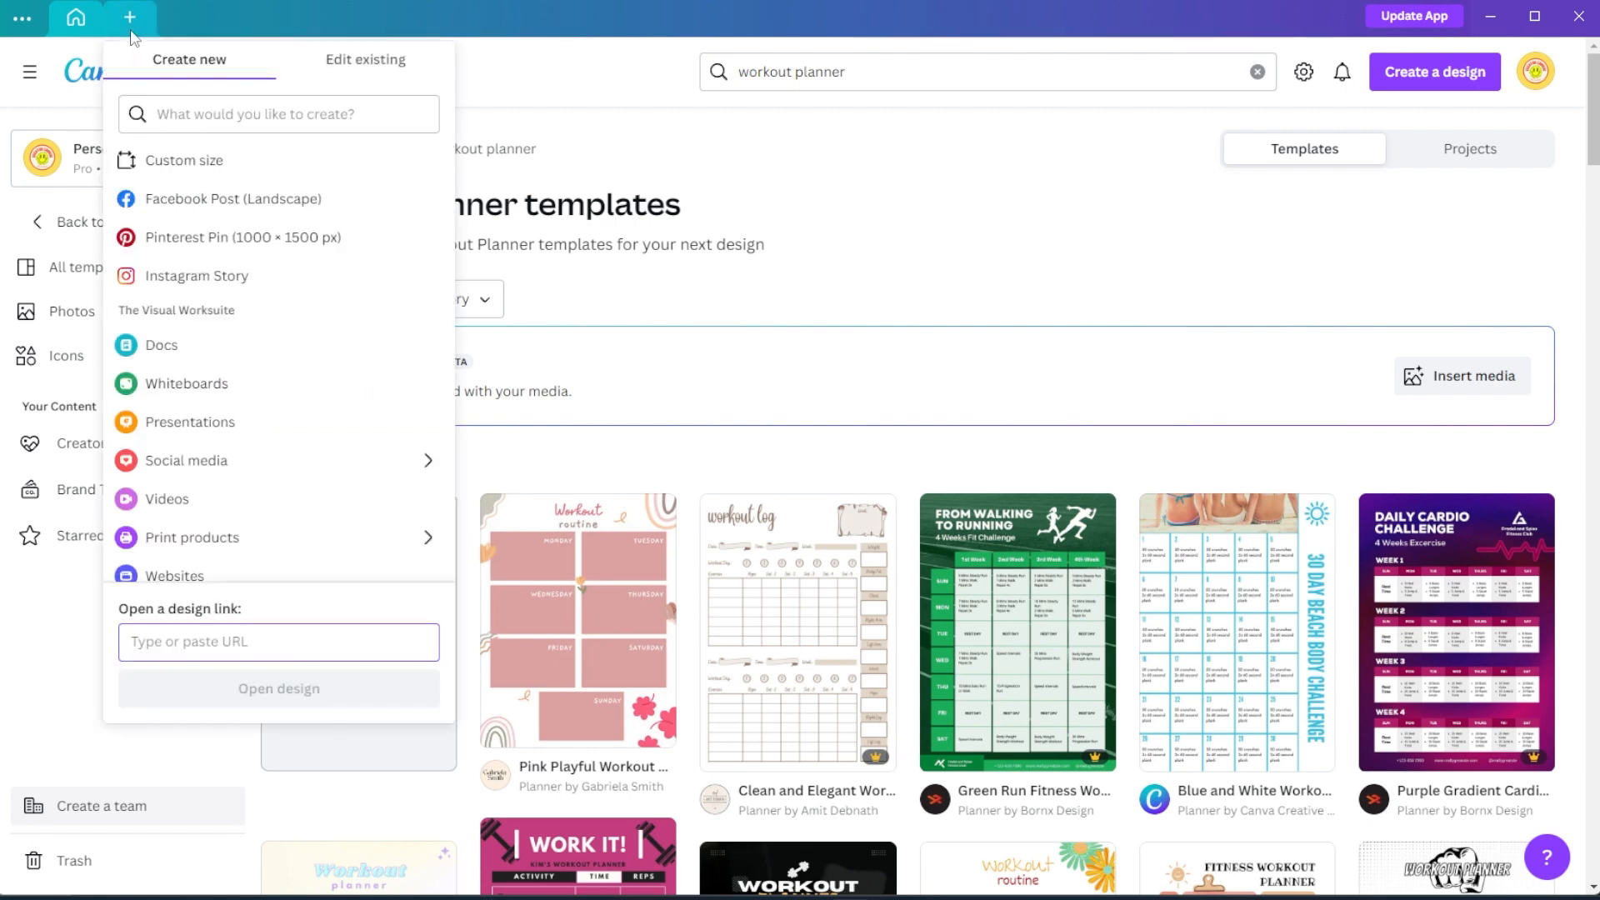
{"action": "left_click", "coordinate": [184, 160]}
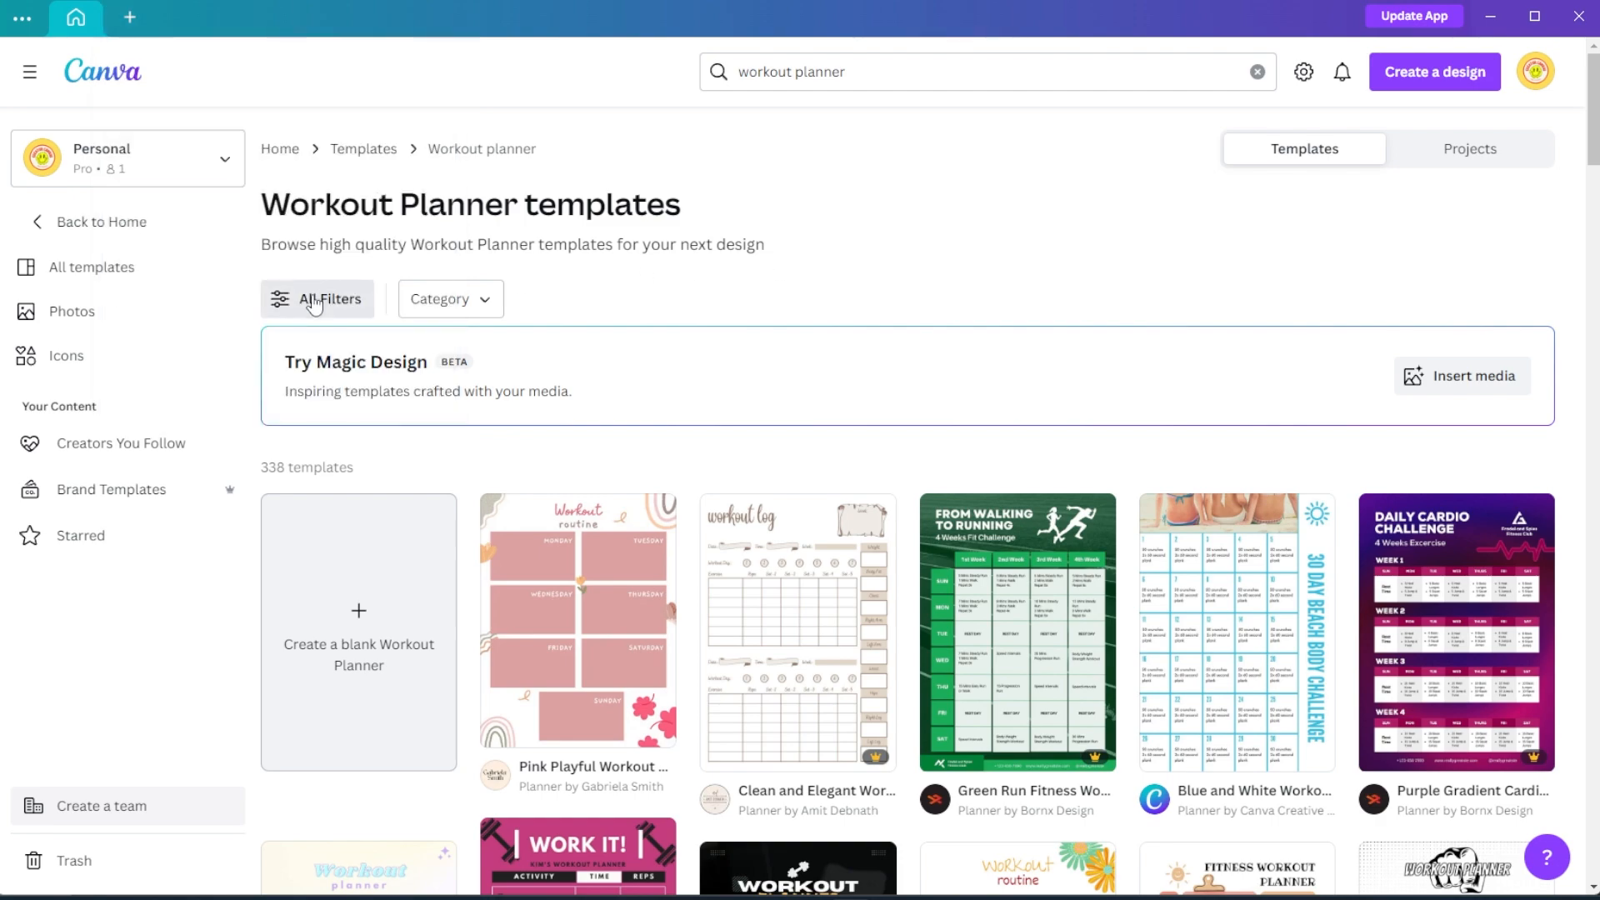
Step: Filter results to Planner and preview the Maroon Black Simple Fitness 7 Day template
{"action": "left_click", "coordinate": [316, 299]}
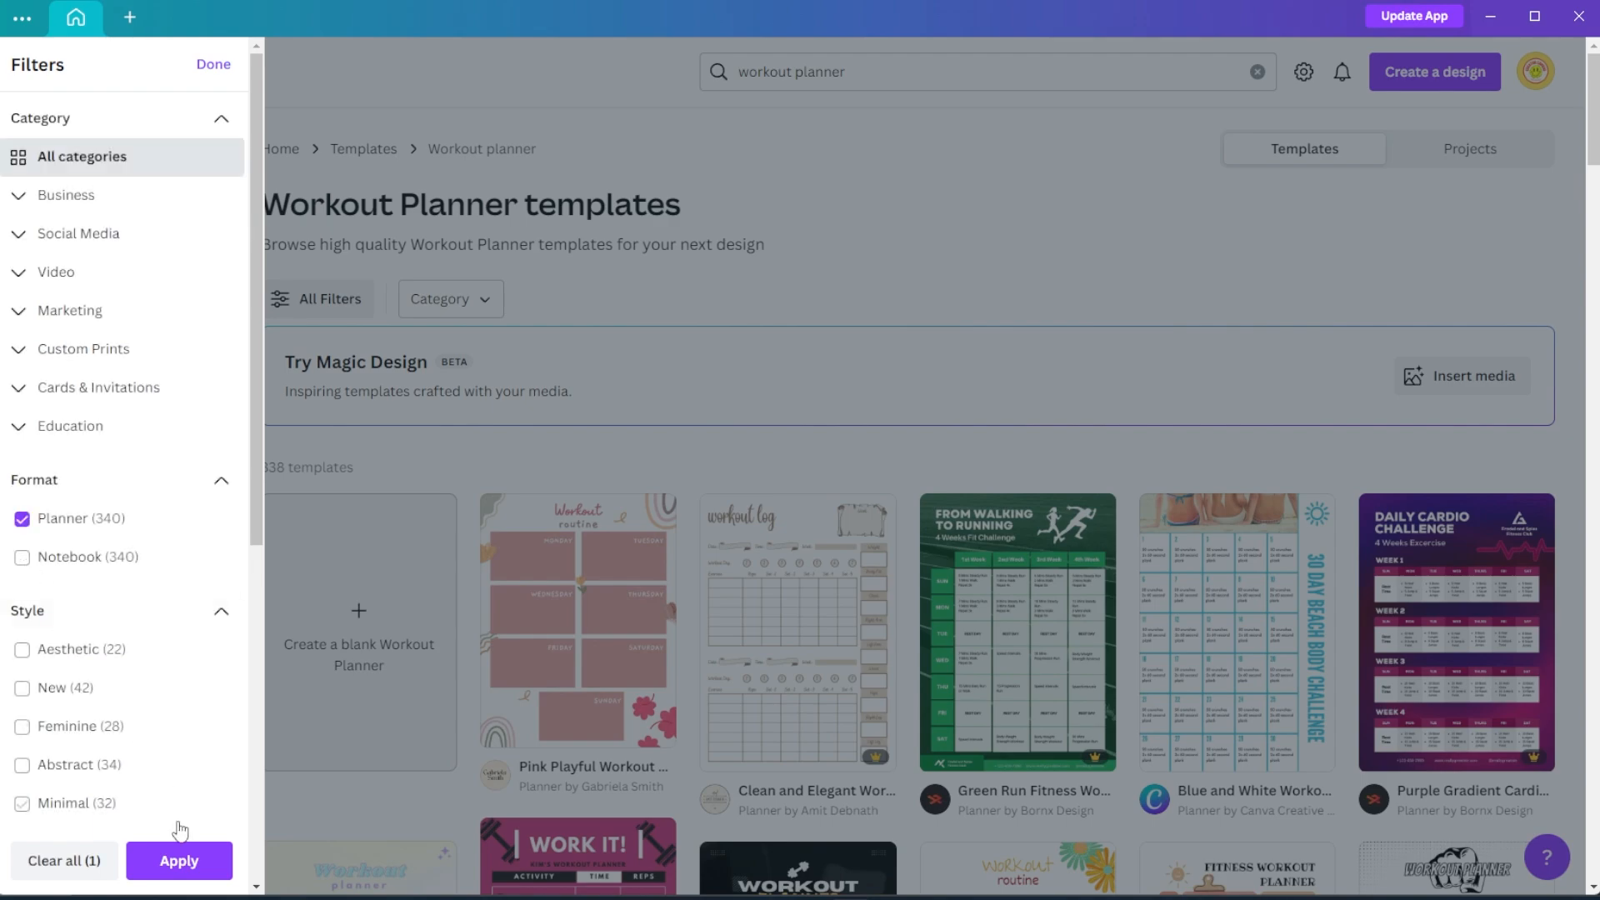
{"action": "left_click", "coordinate": [178, 860]}
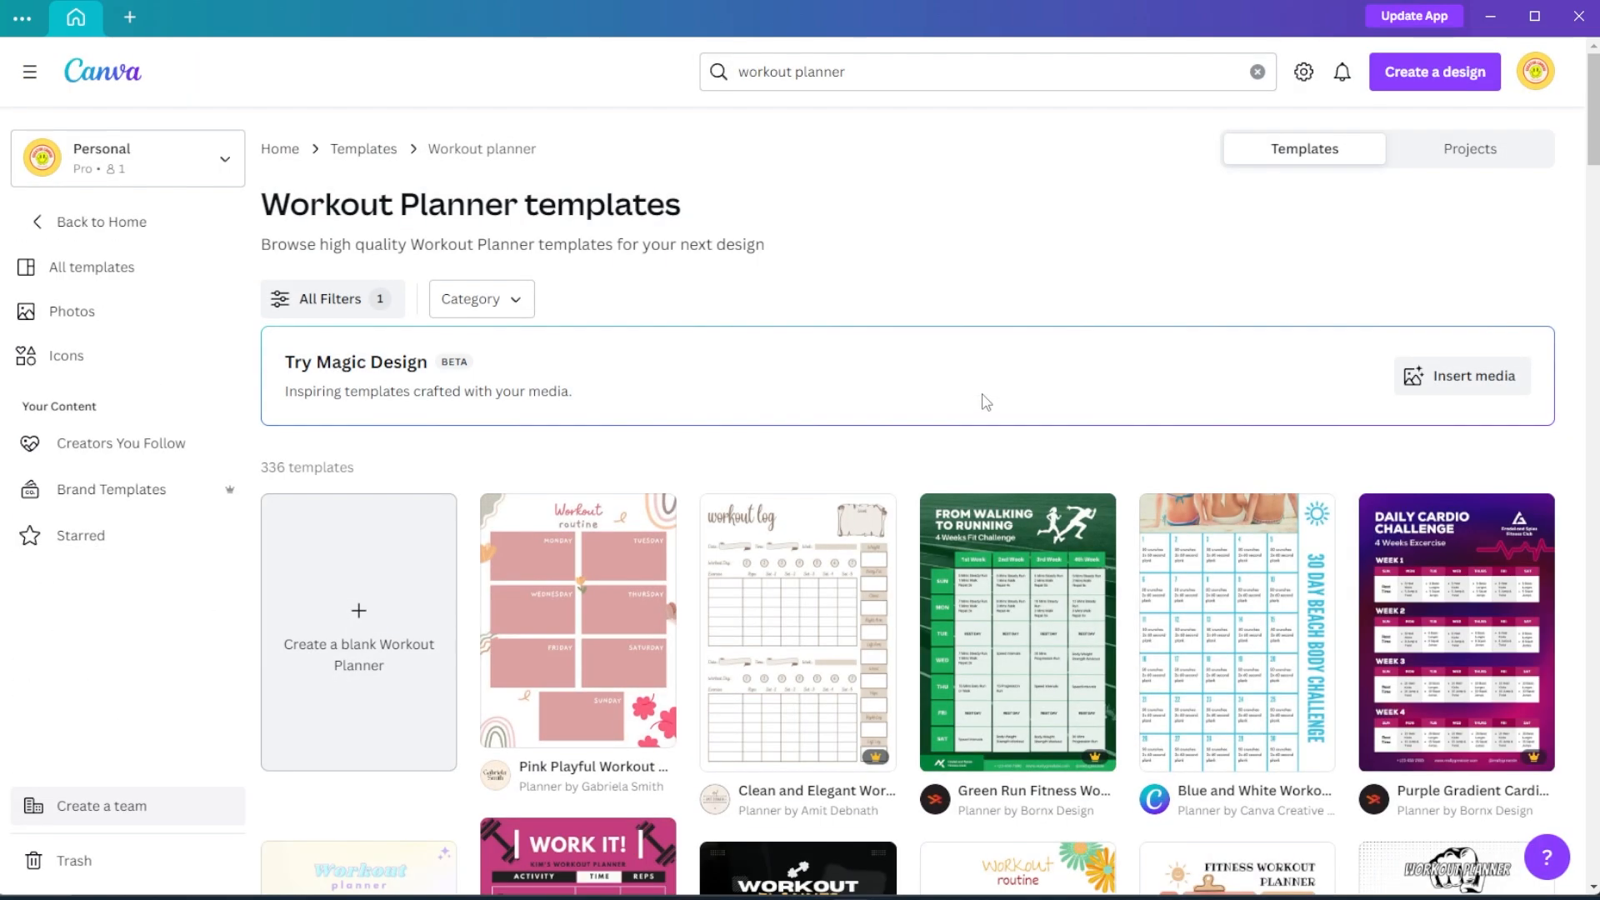
{"action": "scroll", "scroll_direction": "down", "scroll_amount": 3}
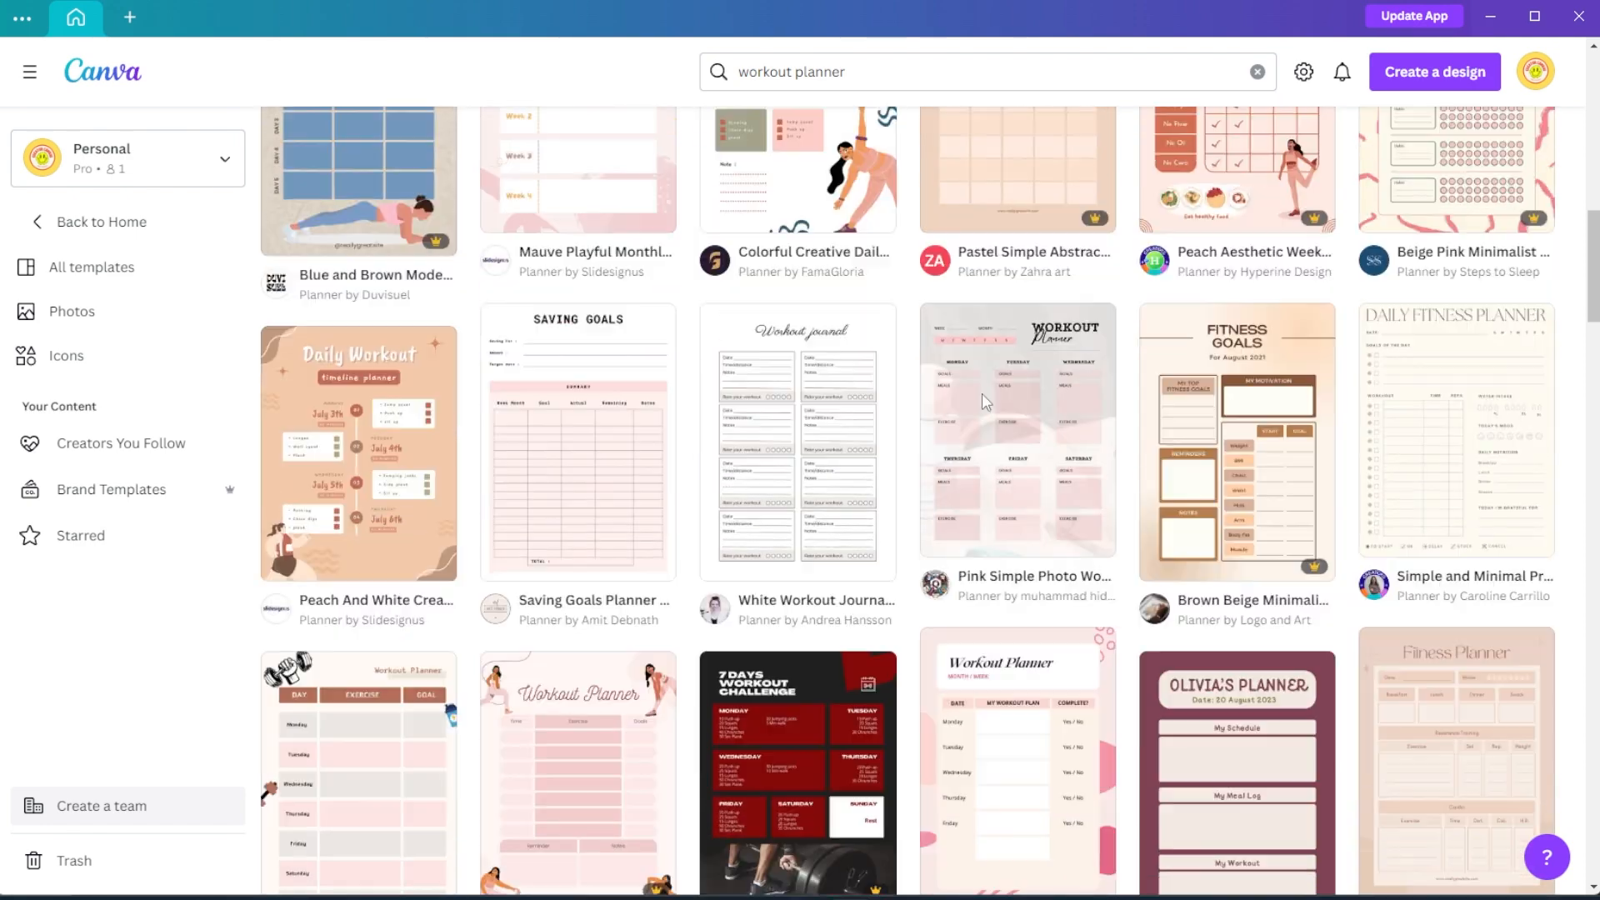
{"action": "scroll", "scroll_direction": "down", "scroll_amount": 3}
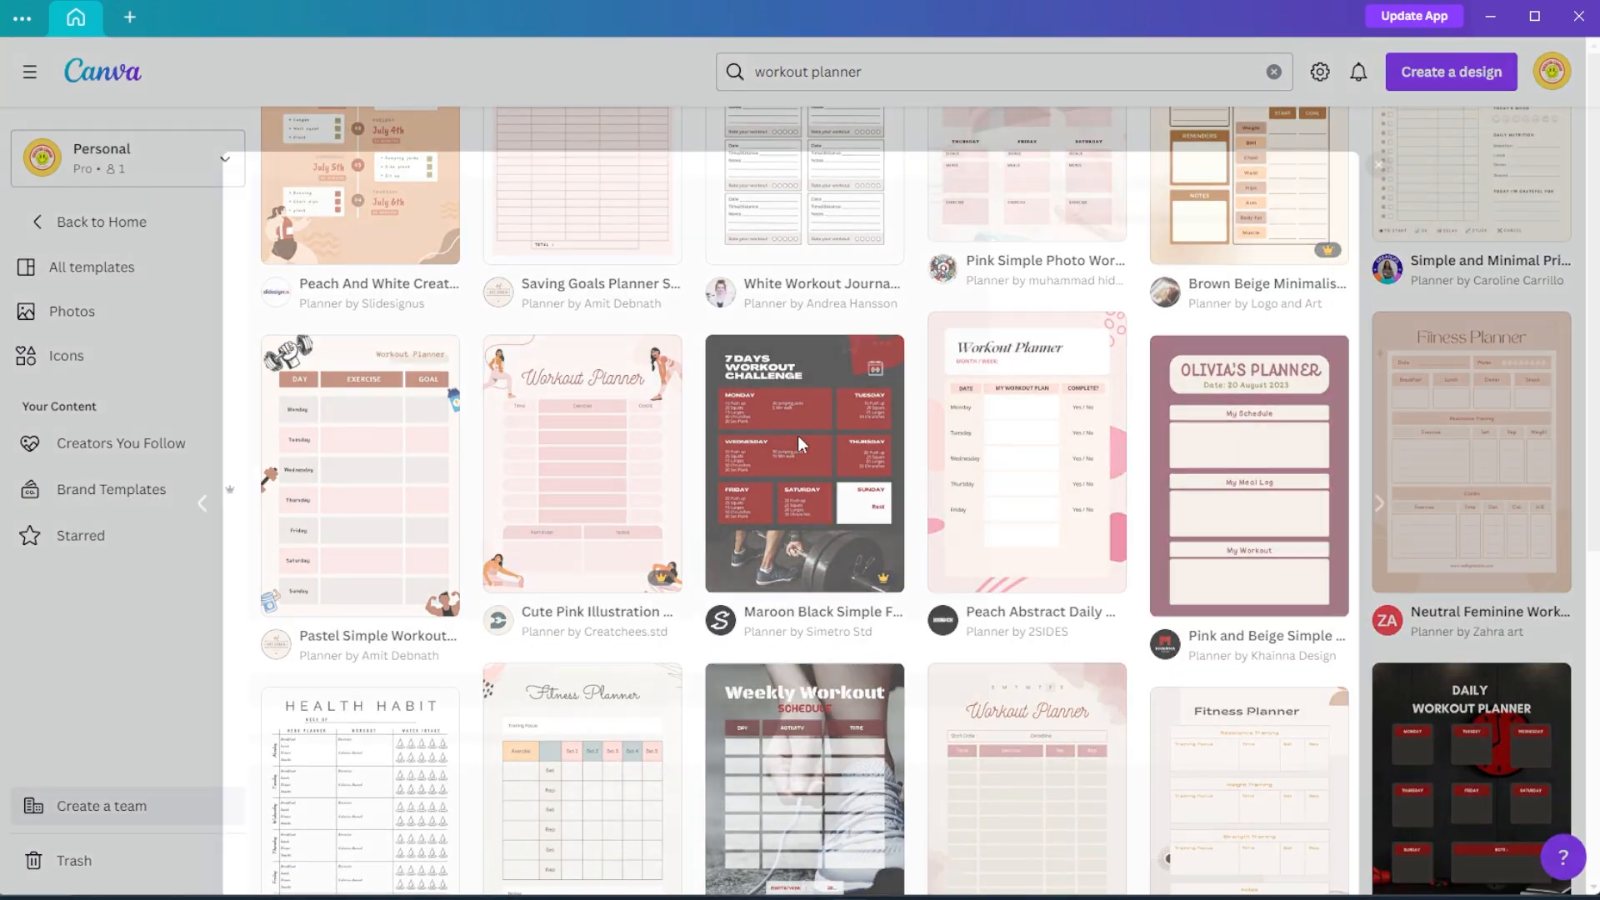
{"action": "left_click", "coordinate": [804, 461]}
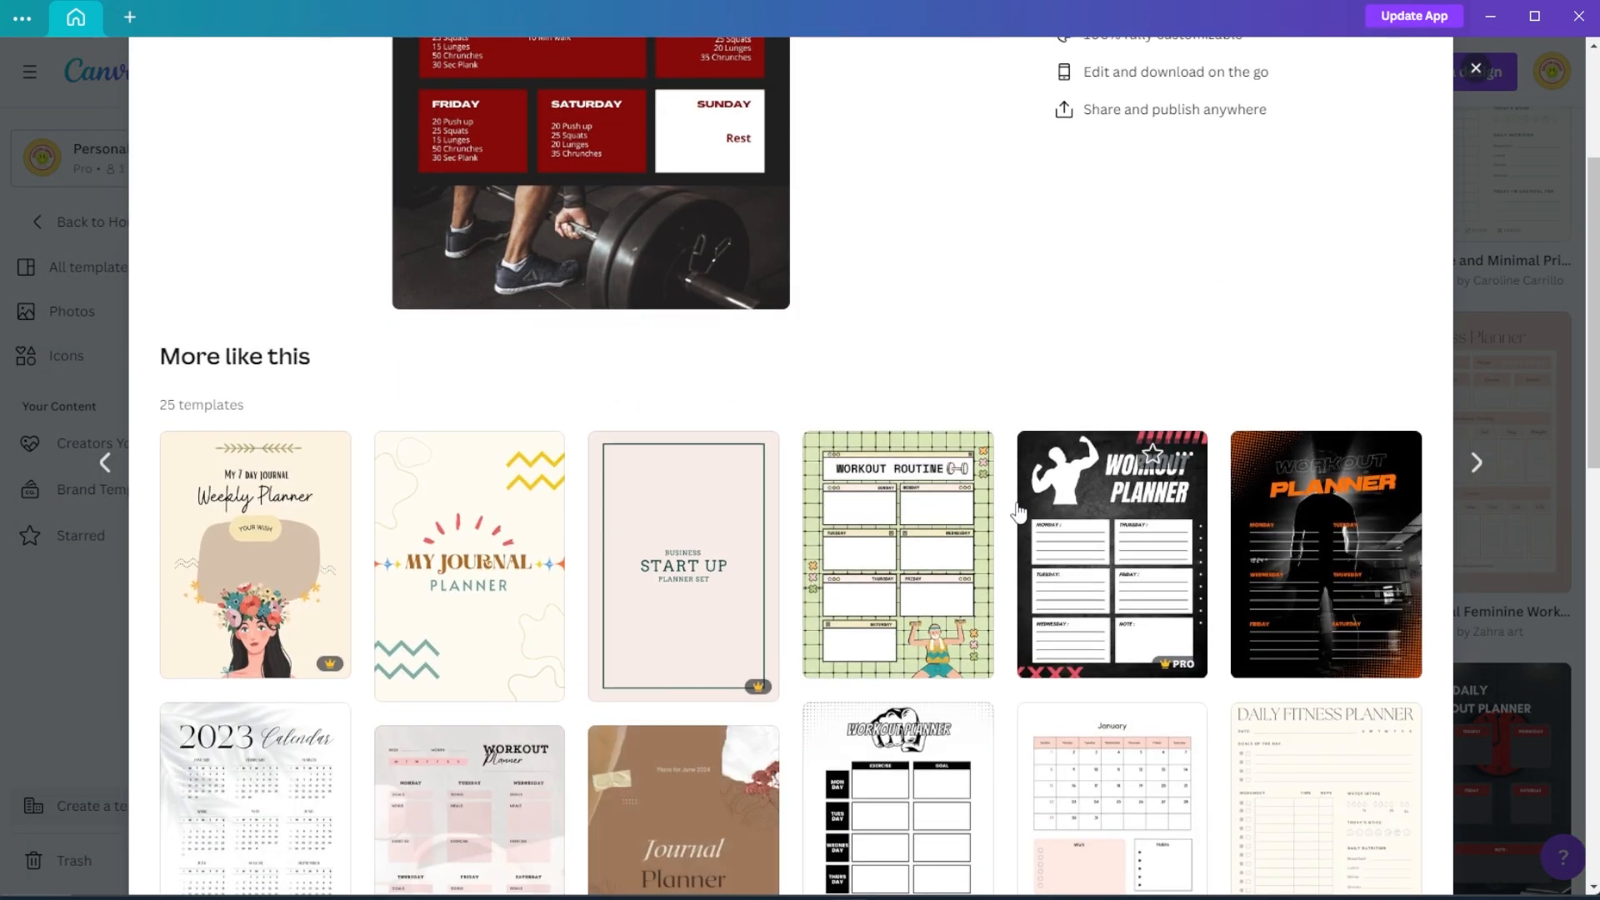
{"action": "scroll", "scroll_direction": "down", "scroll_amount": 3}
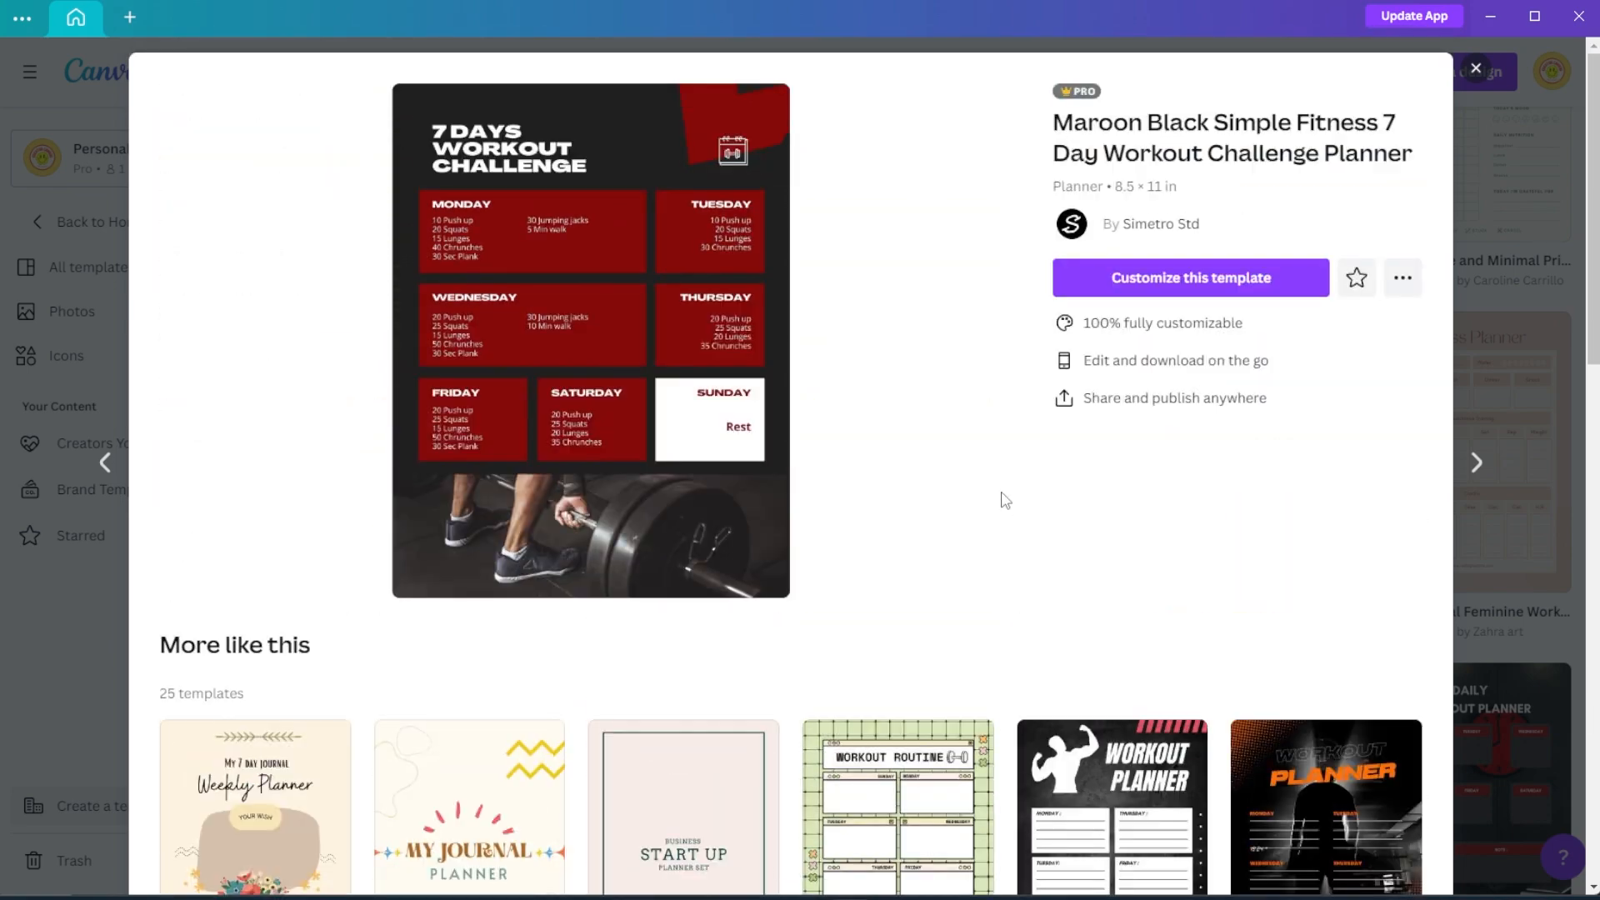
Step: Customize the Maroon Black 7 Day Workout Challenge template and browse the Elements panel
{"action": "left_click", "coordinate": [1190, 277]}
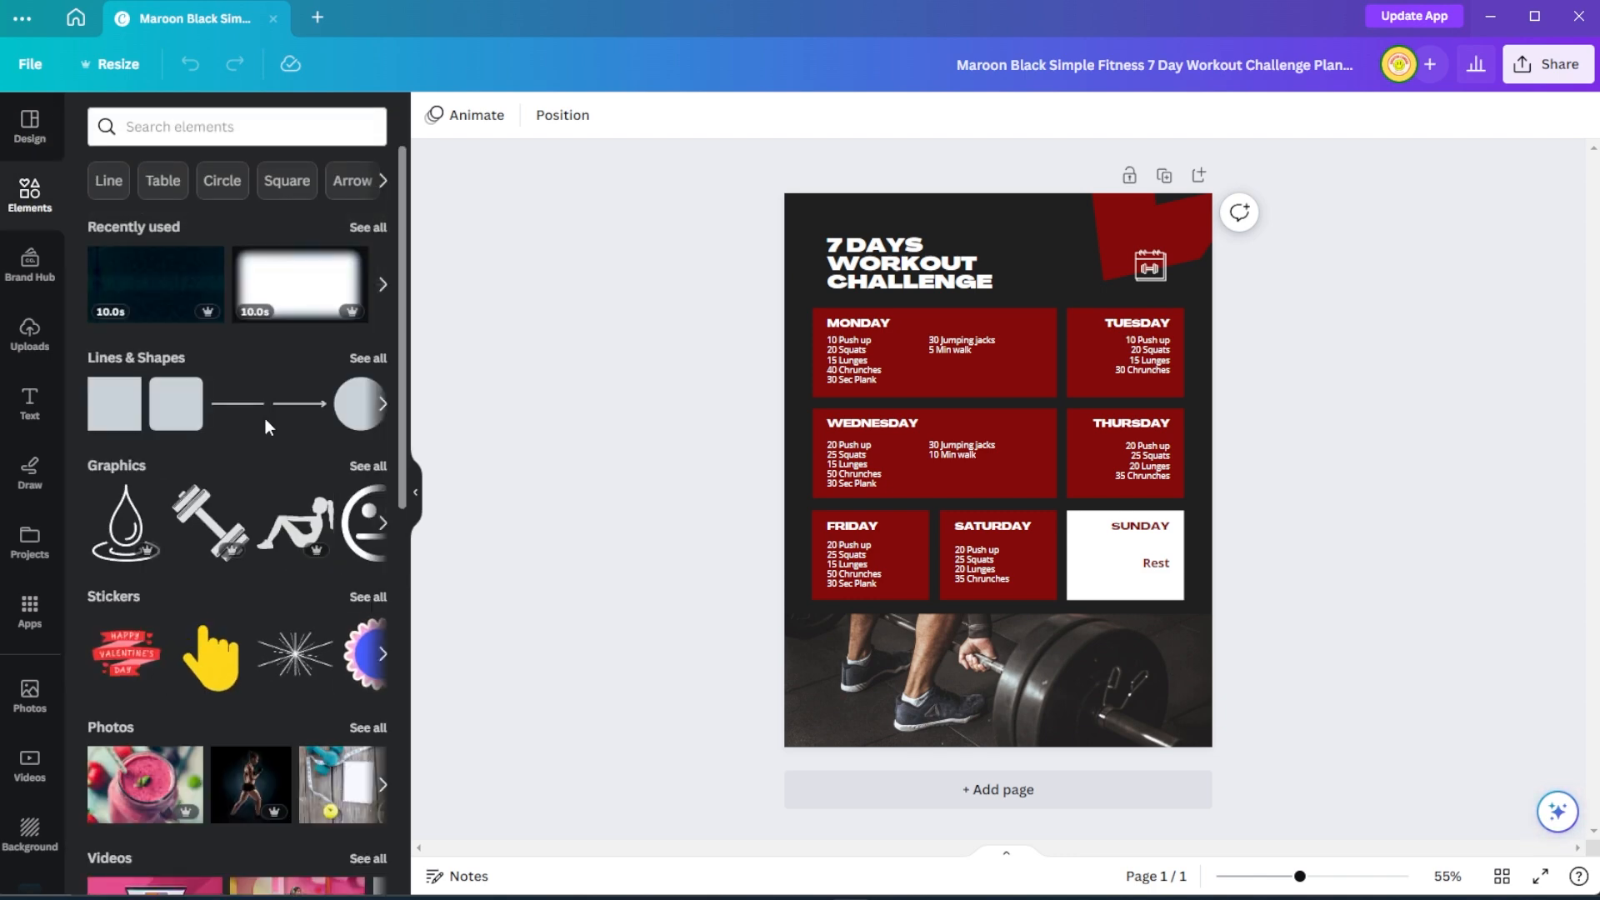
{"action": "scroll", "scroll_direction": "down", "scroll_amount": 3}
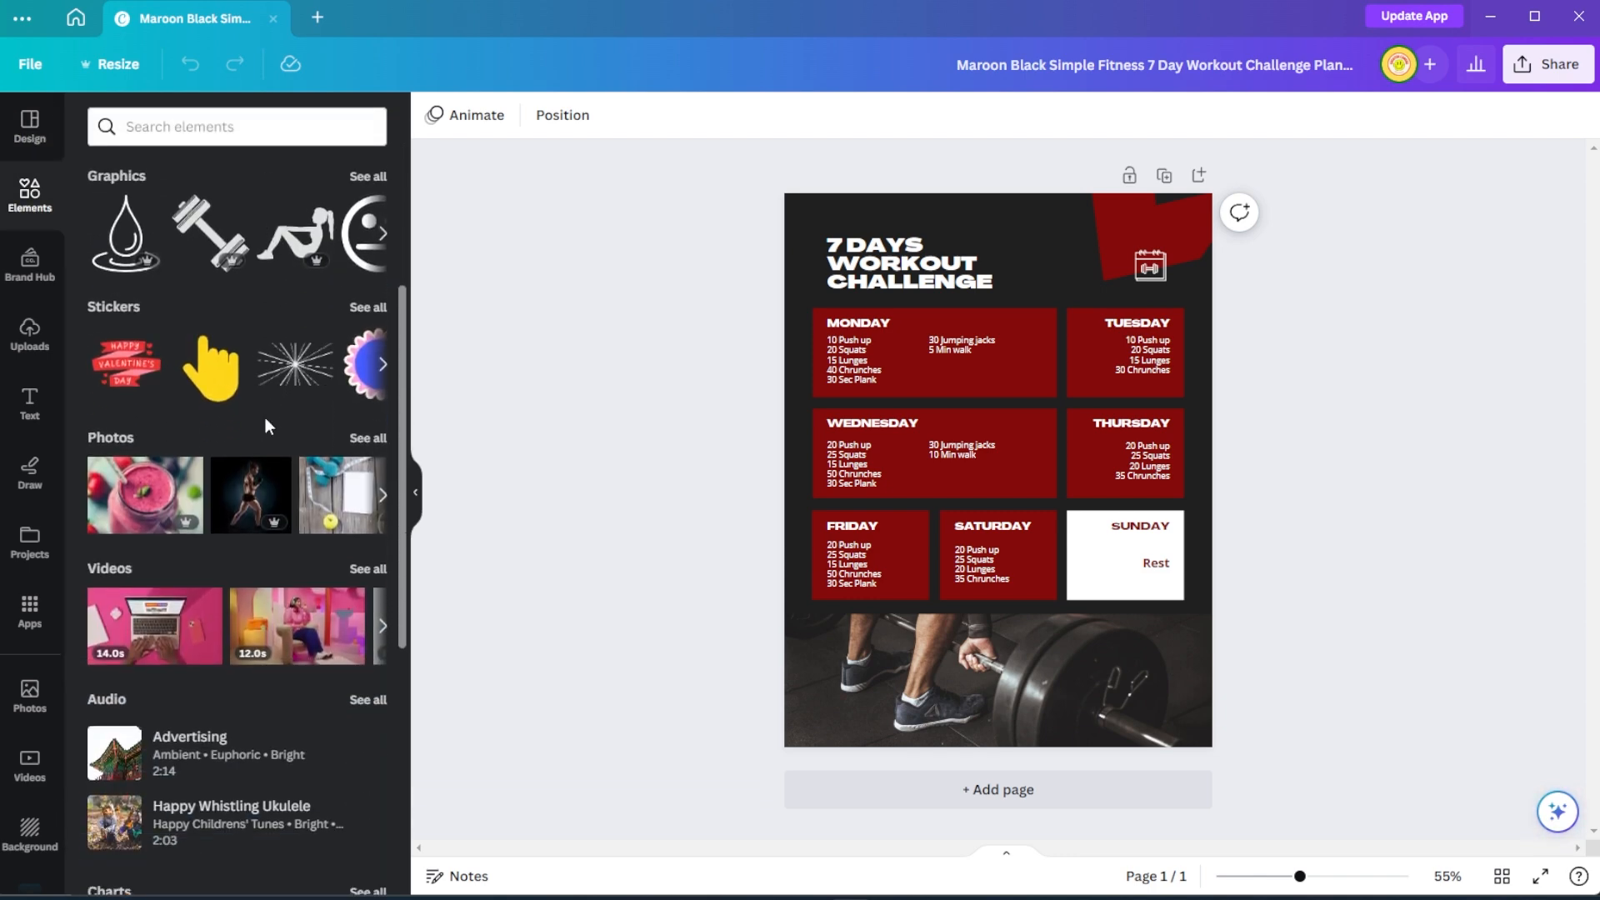
{"action": "scroll", "scroll_direction": "down", "scroll_amount": 3}
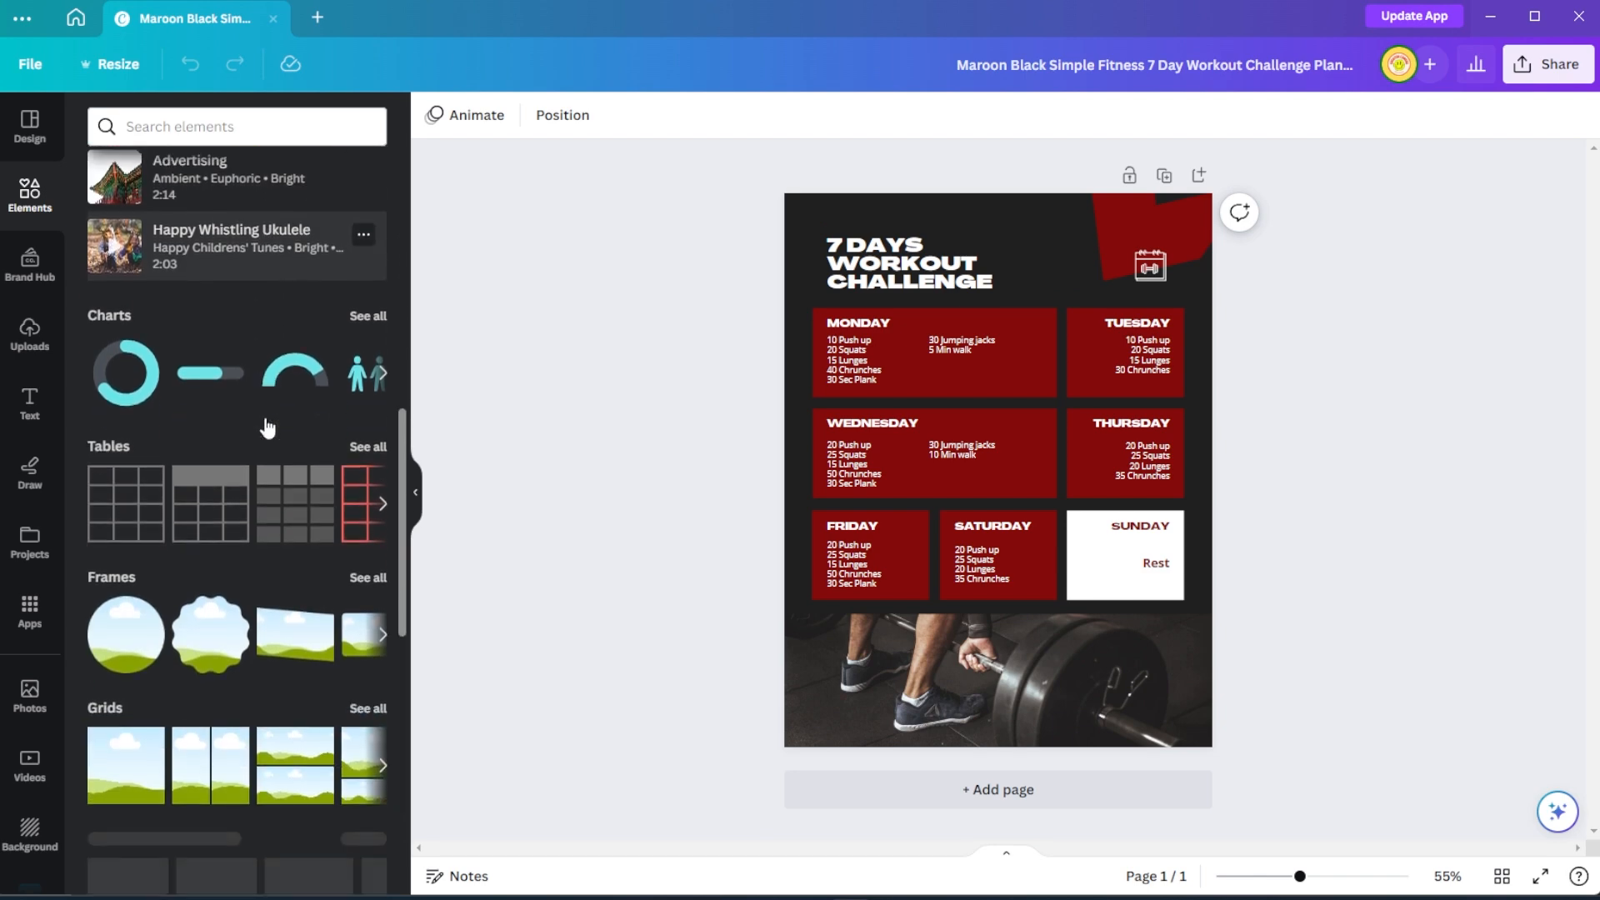
{"action": "scroll", "scroll_direction": "down", "scroll_amount": 3}
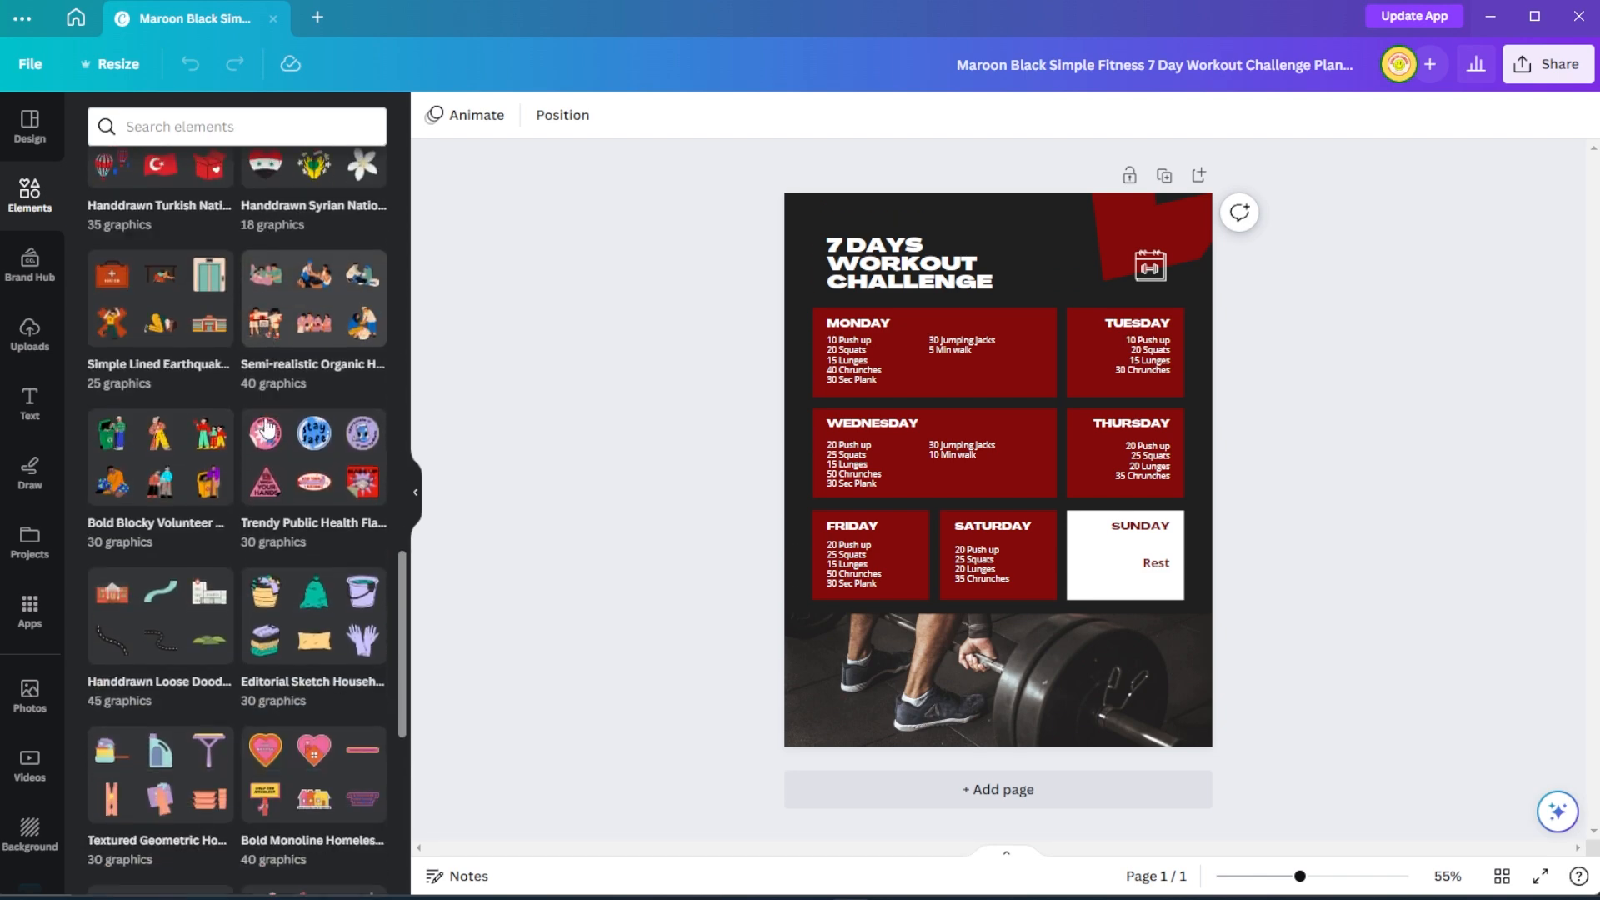
{"action": "scroll", "scroll_direction": "down", "scroll_amount": 3}
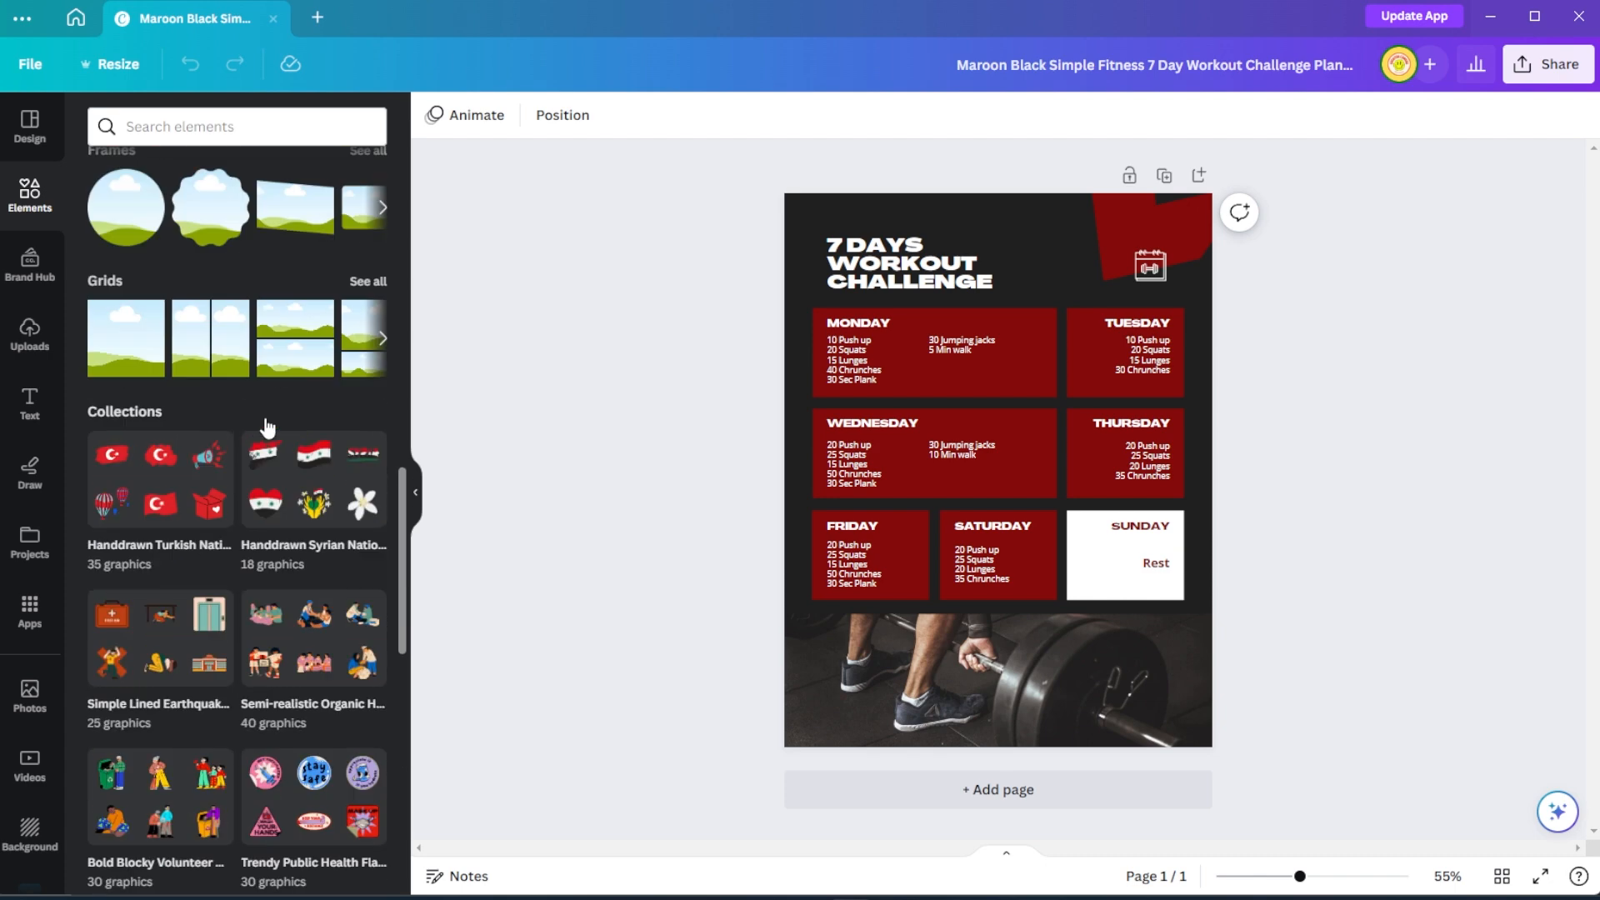
Step: Search elements for 'workout' and browse more of the workout graphics results
{"action": "type", "text": "wor"}
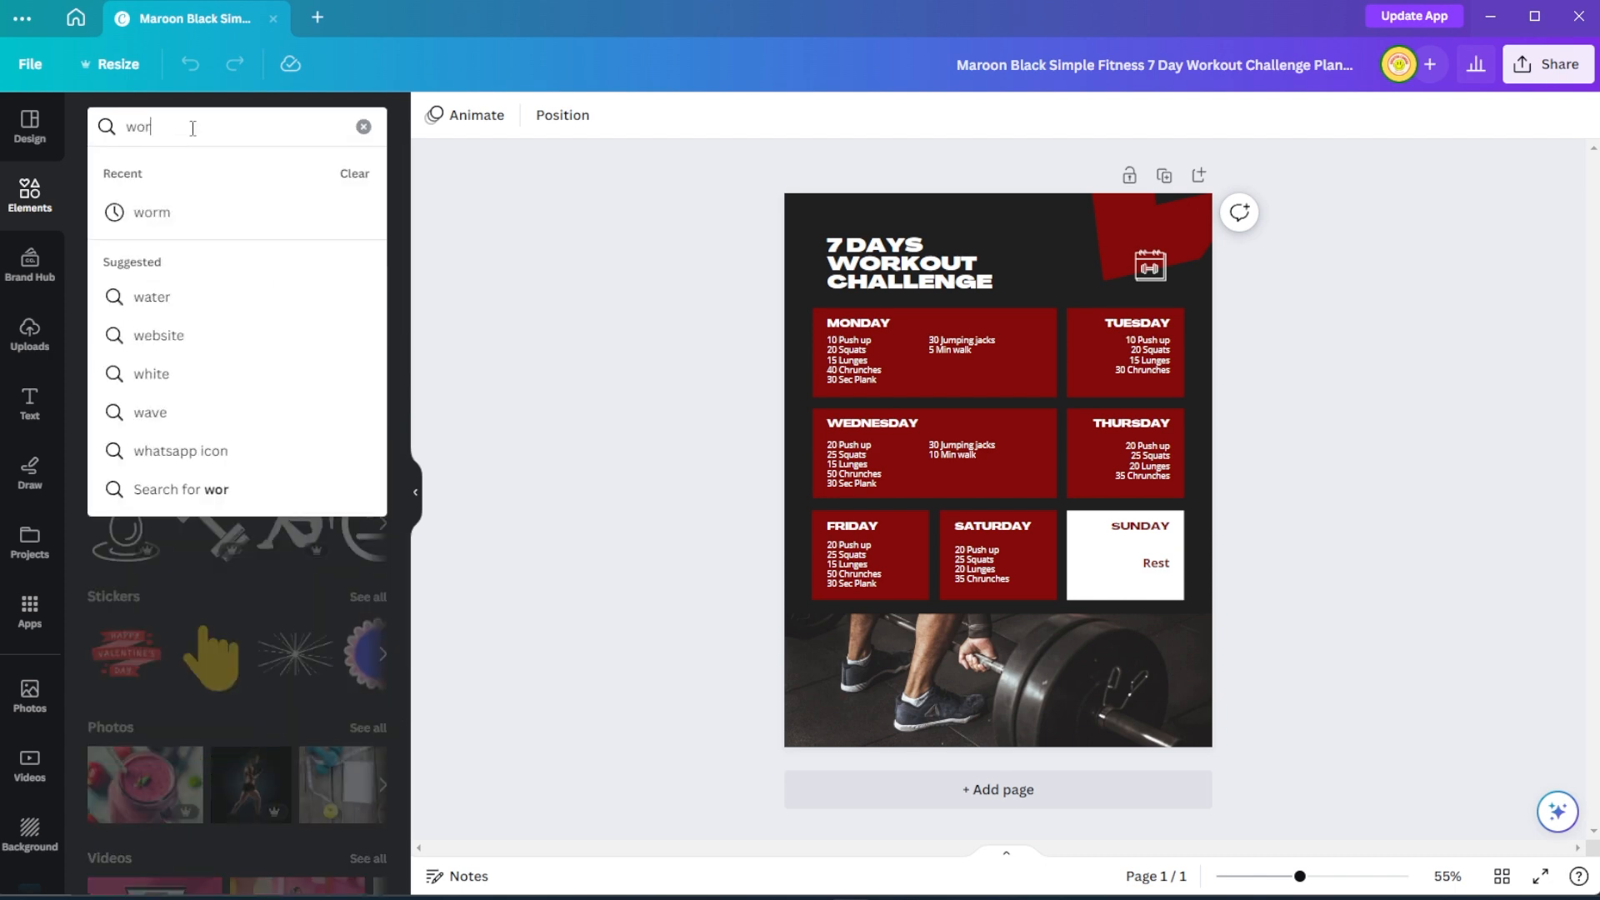
{"action": "type", "text": "workout"}
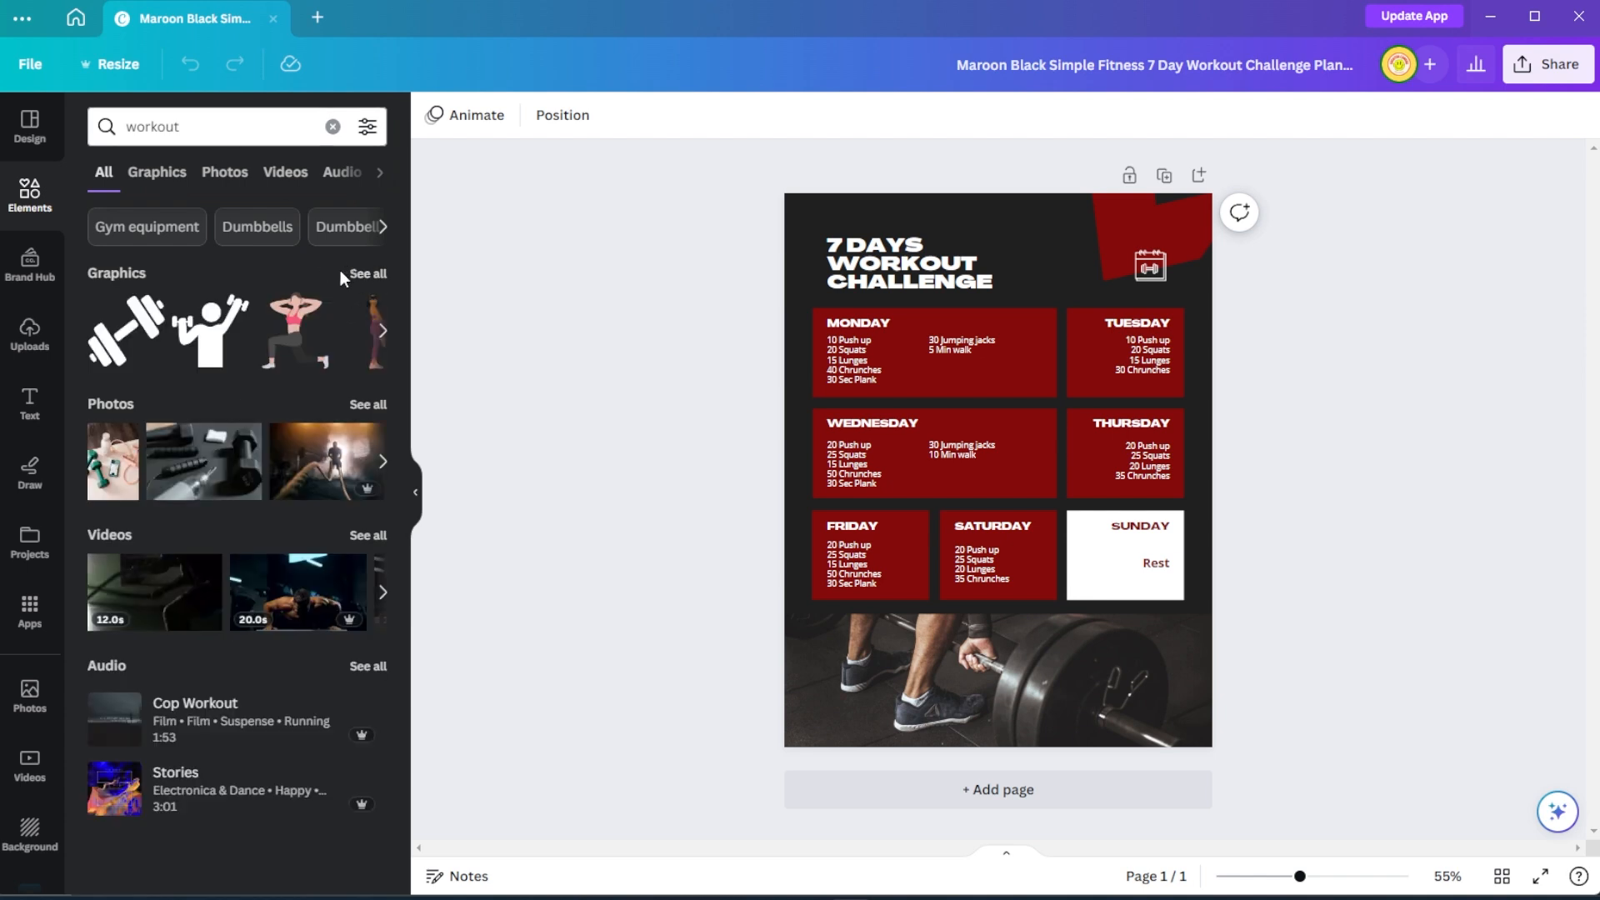
{"action": "left_click", "coordinate": [158, 172]}
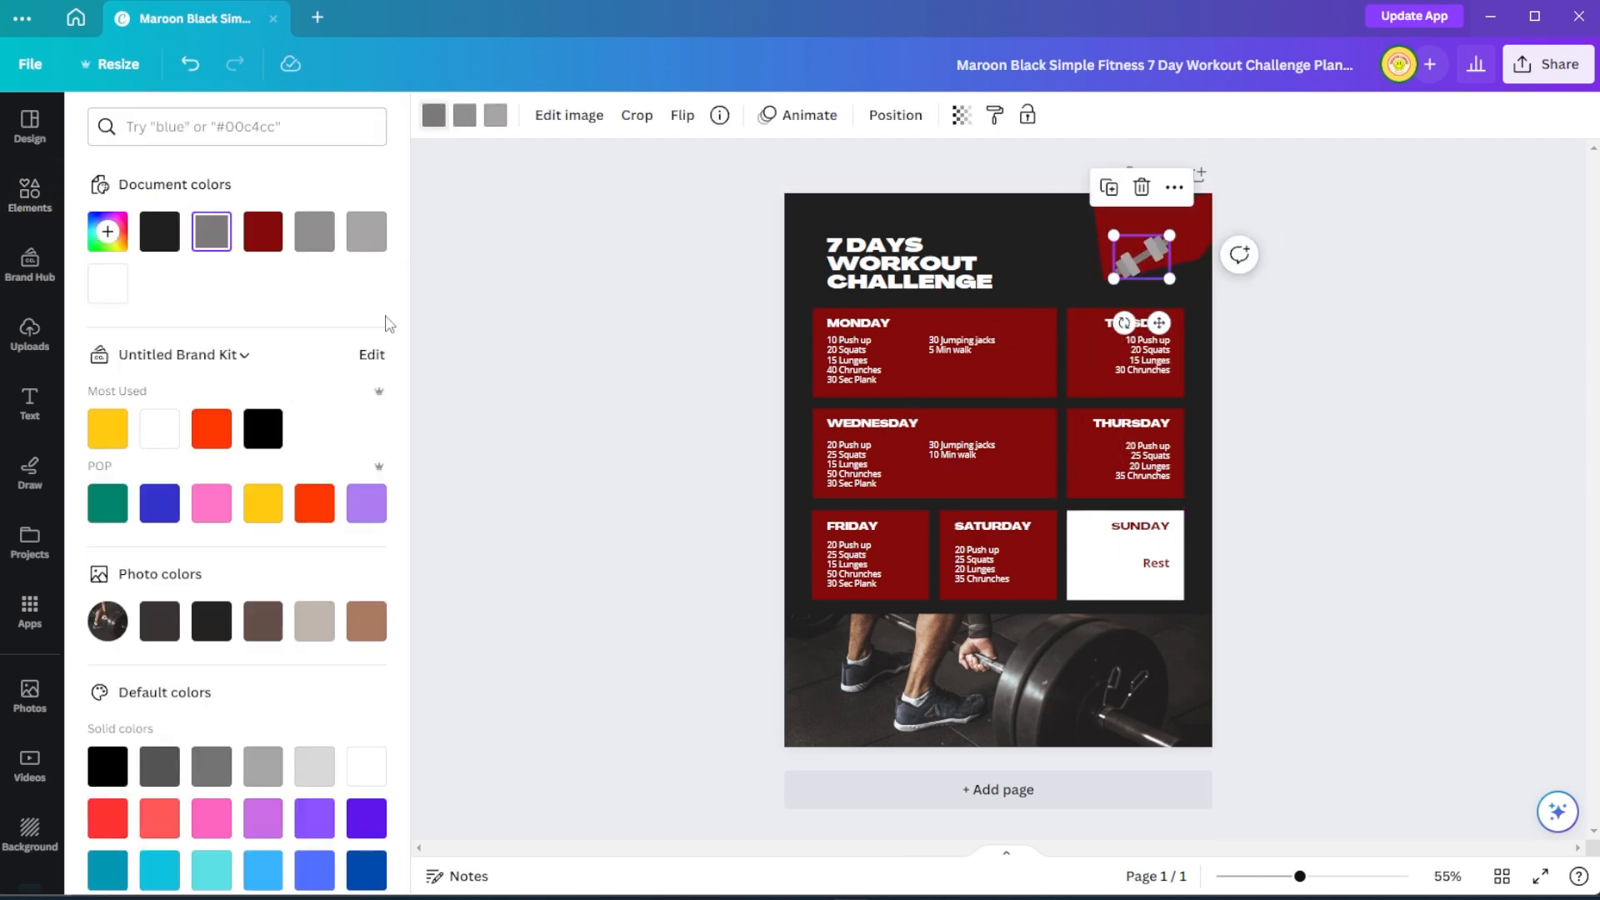
Step: Recolour the dumbbell near-black, browse its image effects, and add a paragraph text box
{"action": "left_click", "coordinate": [158, 231]}
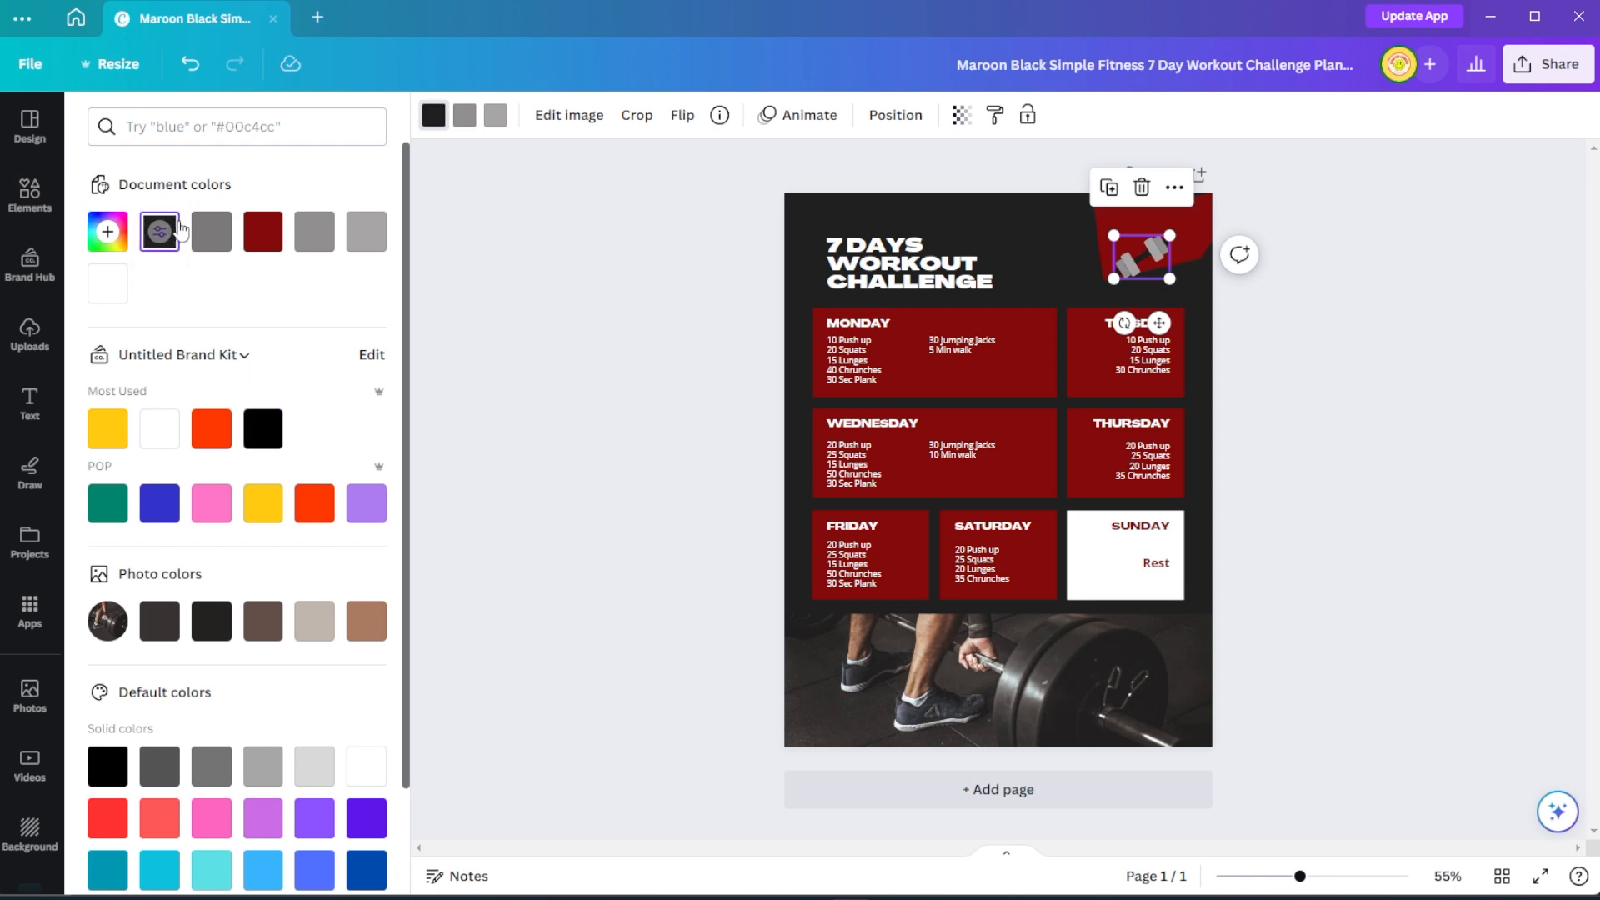
{"action": "left_click", "coordinate": [569, 115]}
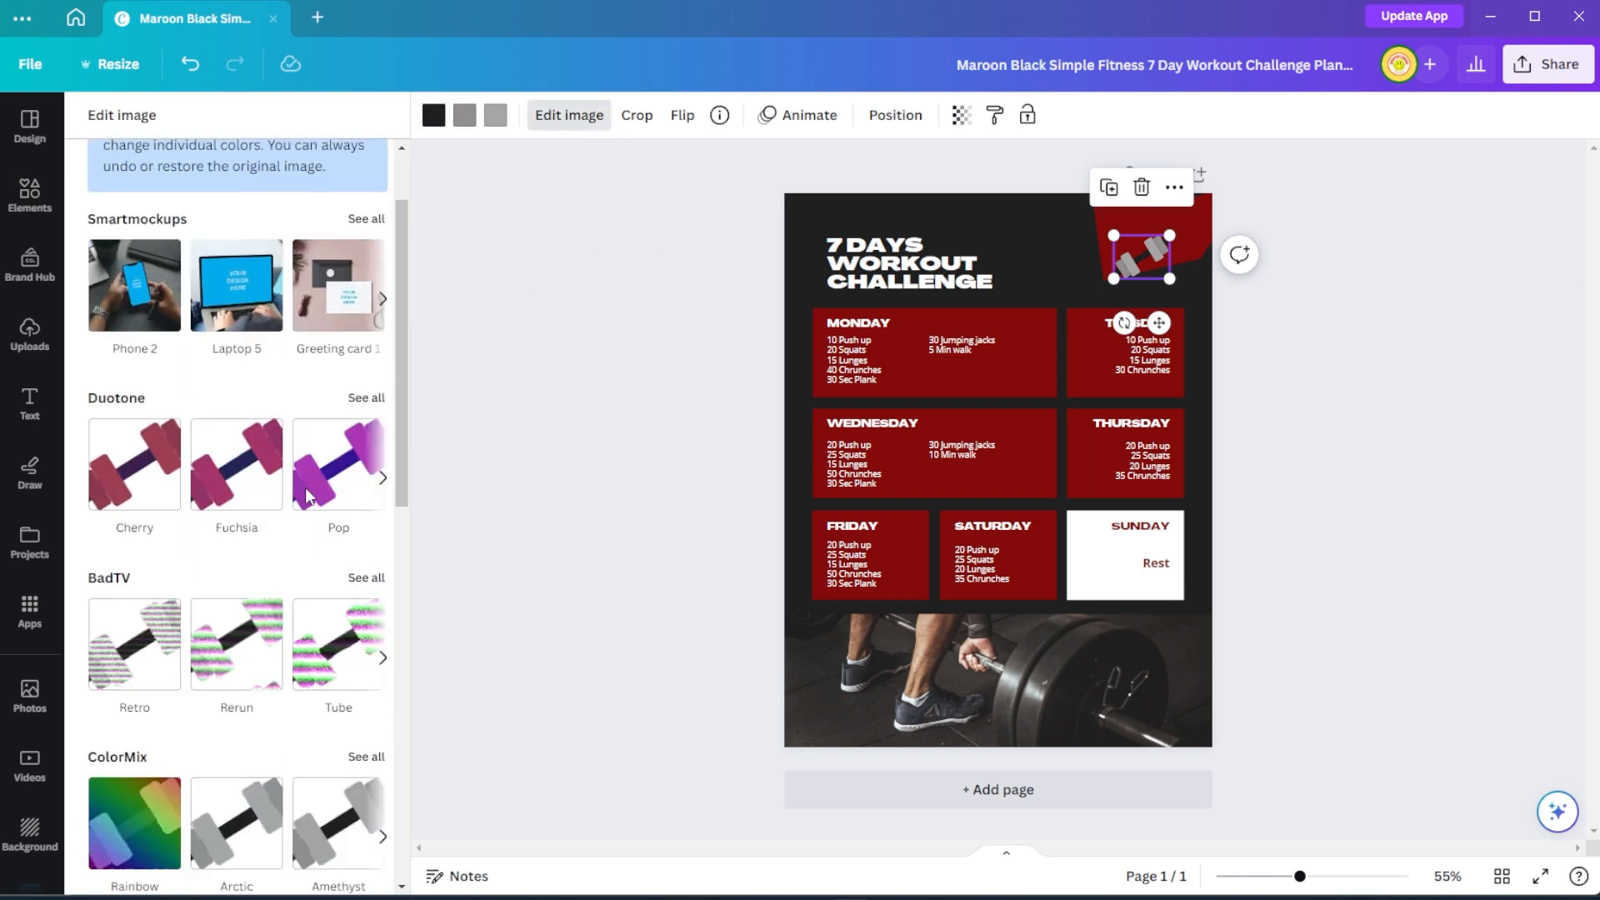
{"action": "scroll", "scroll_direction": "down", "scroll_amount": 3}
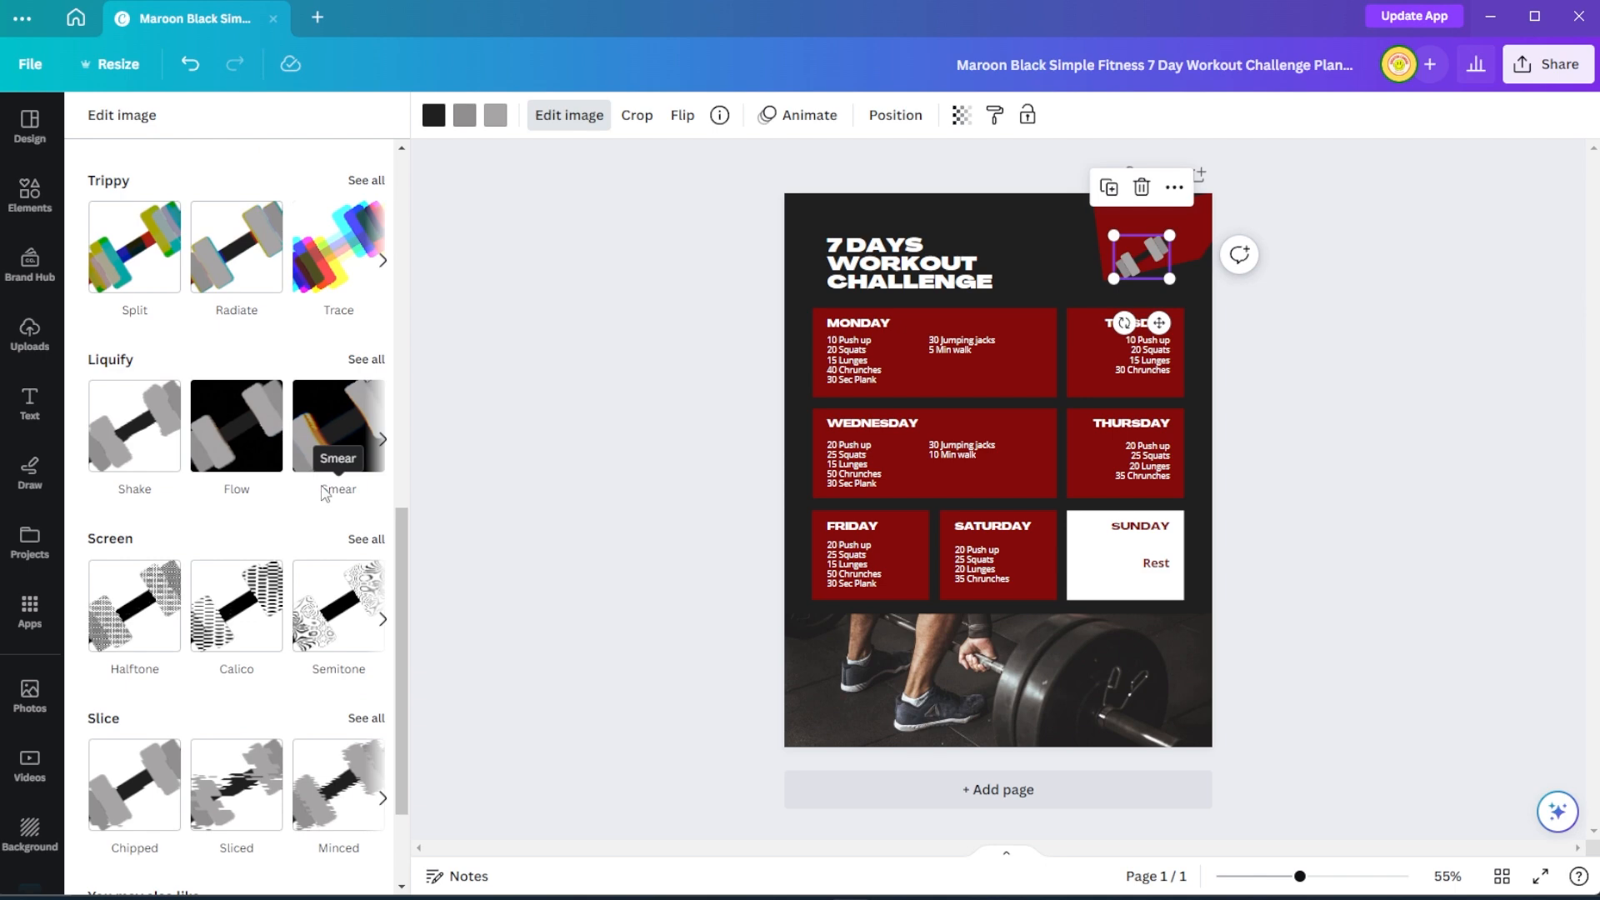
{"action": "mouse_move", "coordinate": [30, 400]}
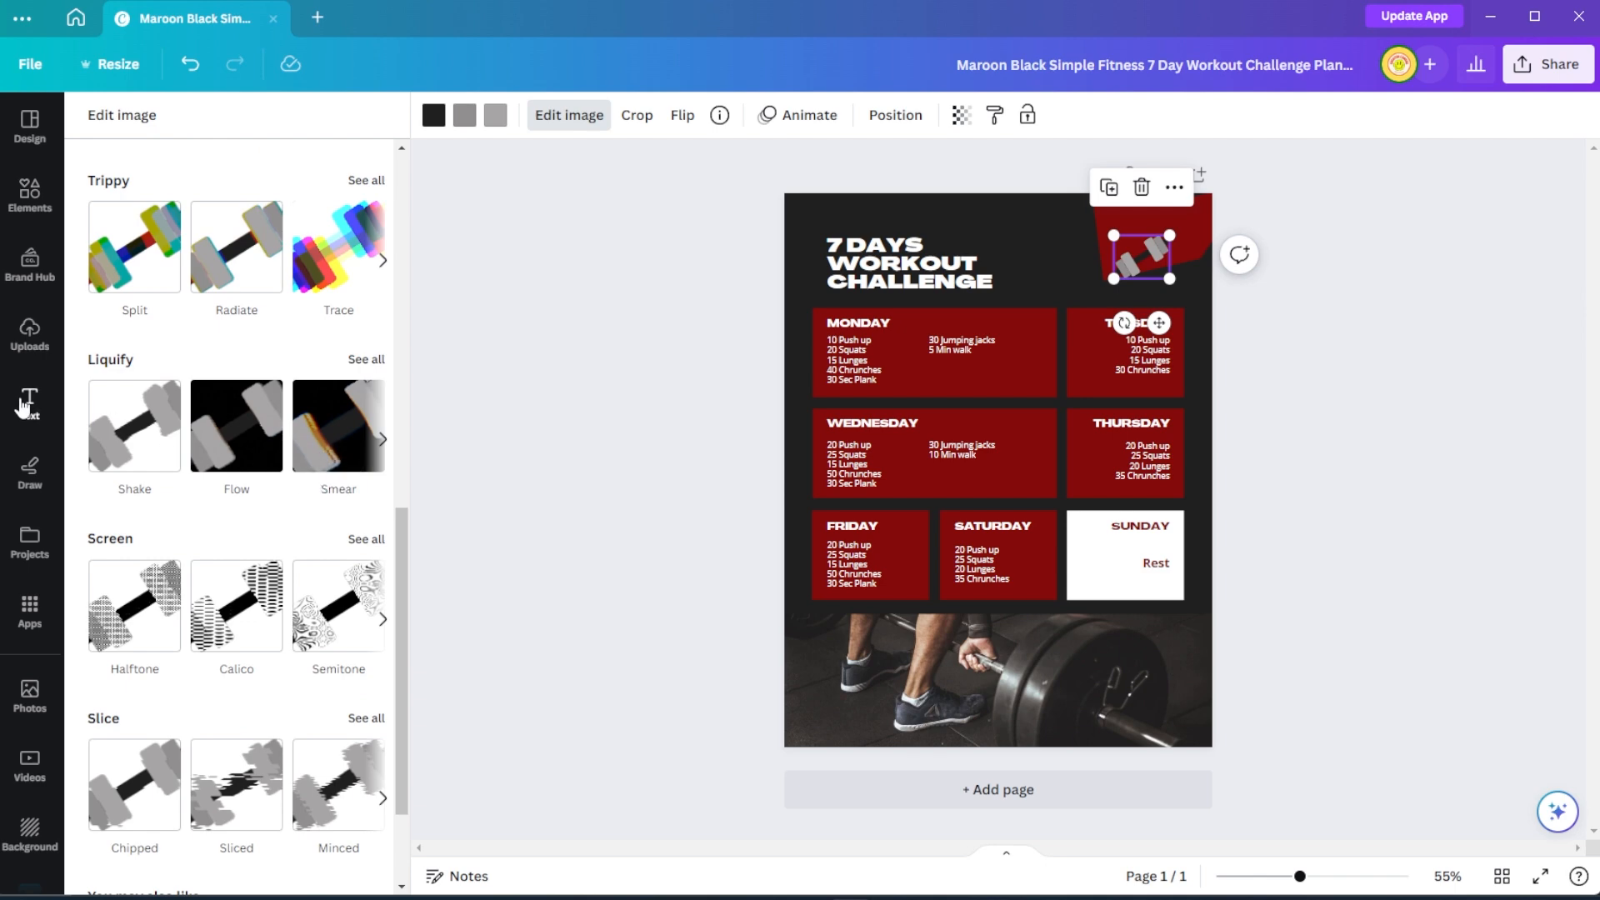
{"action": "left_click", "coordinate": [30, 401]}
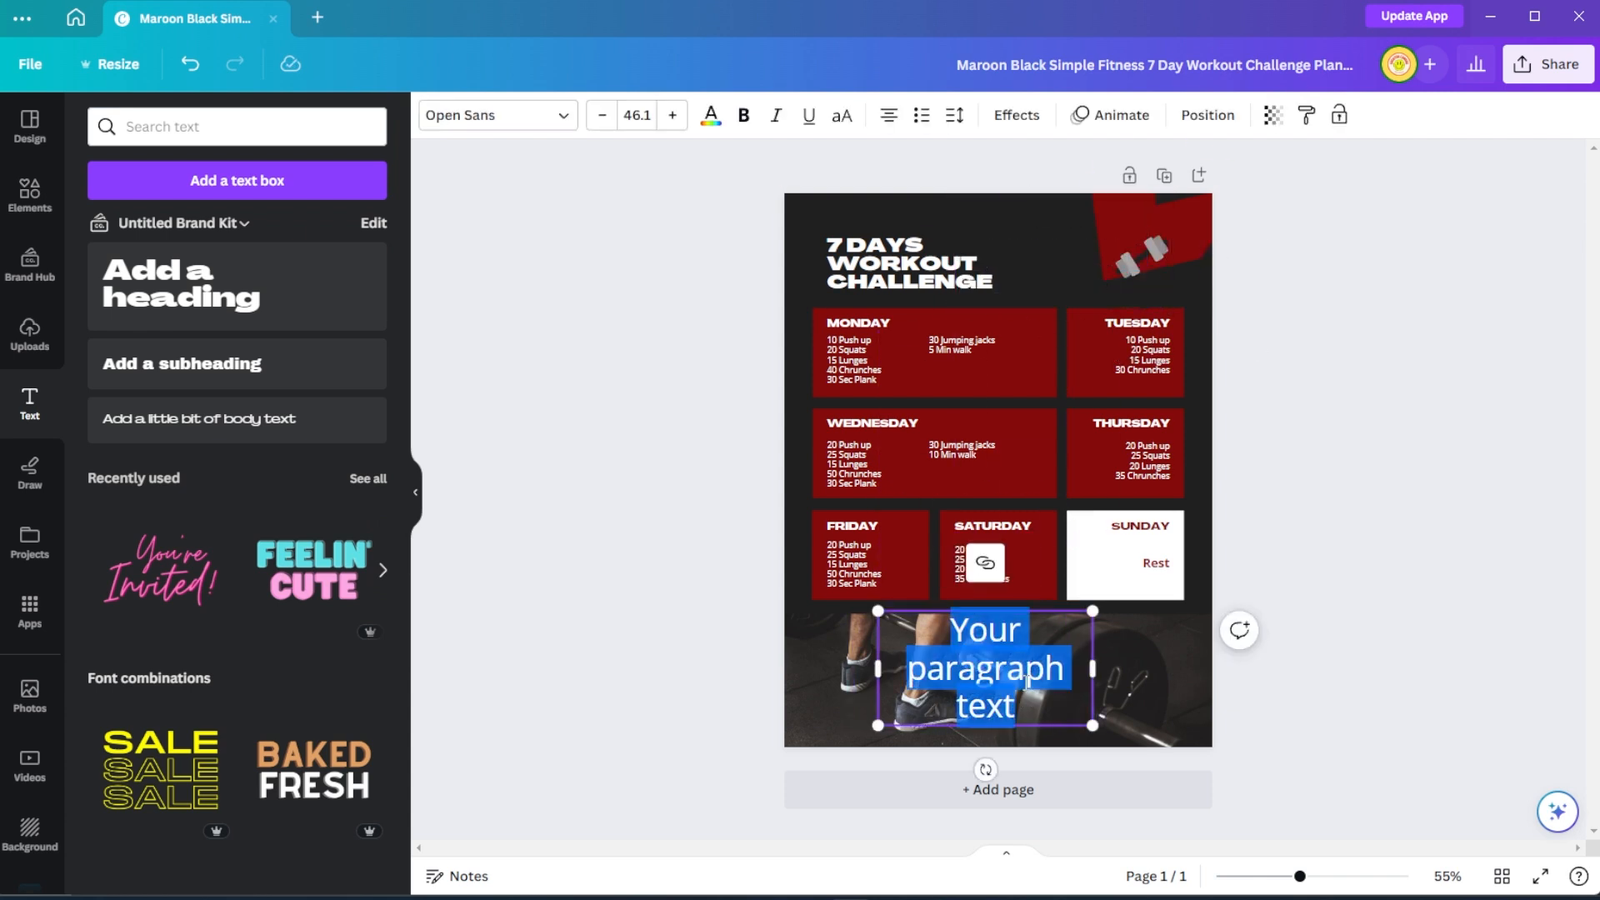
Step: Set the paragraph text to HK Grotesk Medium, enlarge it, then delete it
{"action": "left_click", "coordinate": [491, 114]}
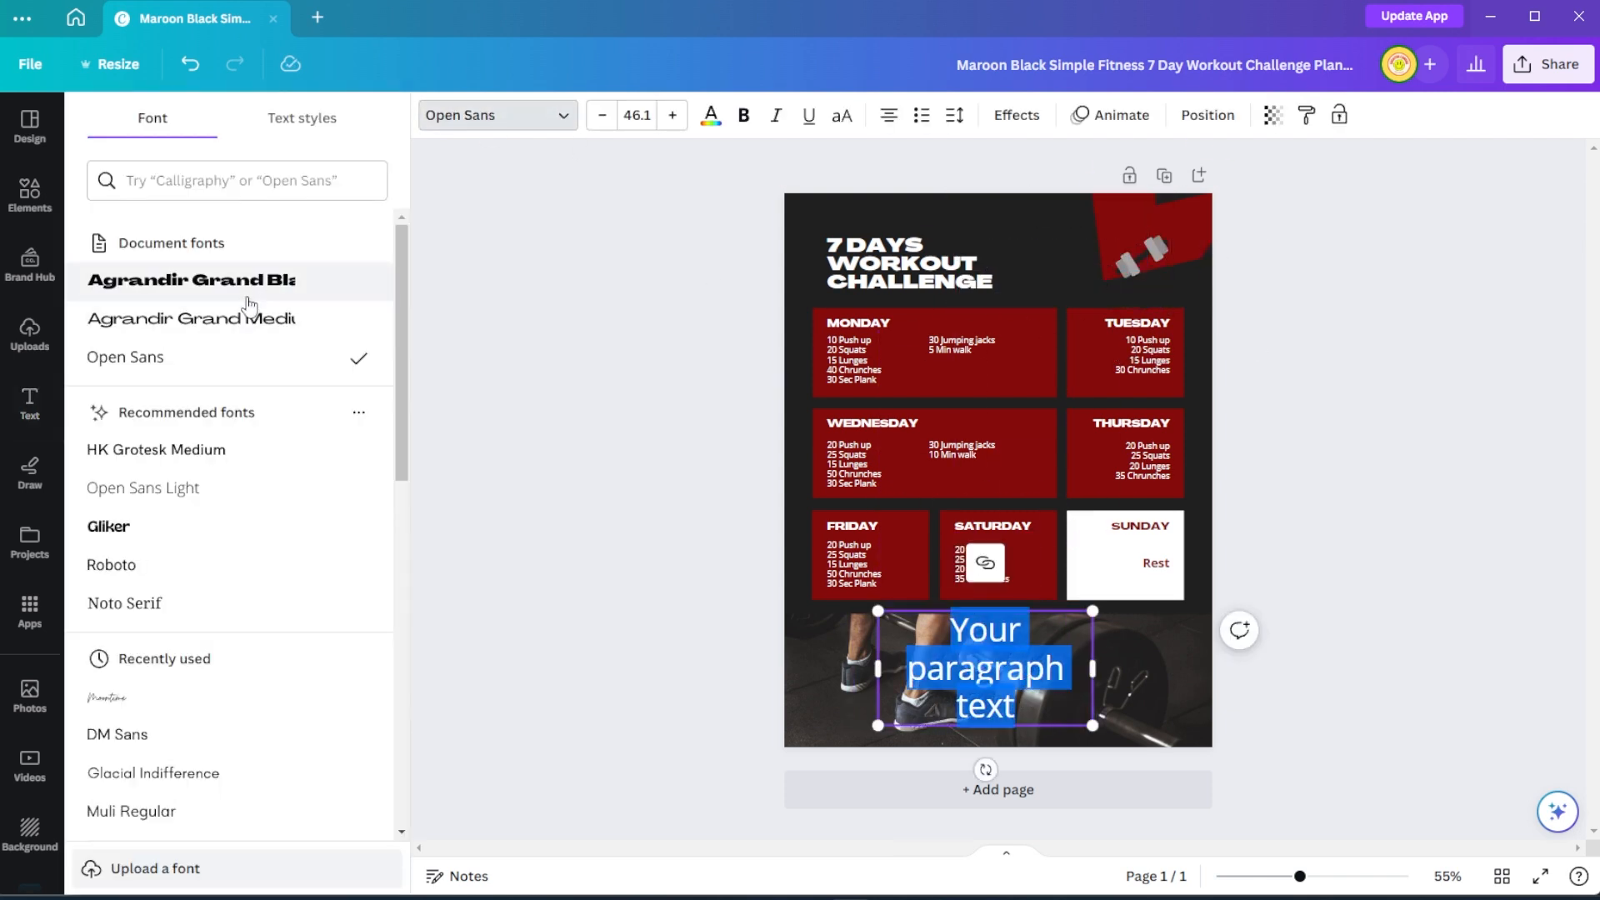
{"action": "left_click", "coordinate": [155, 450]}
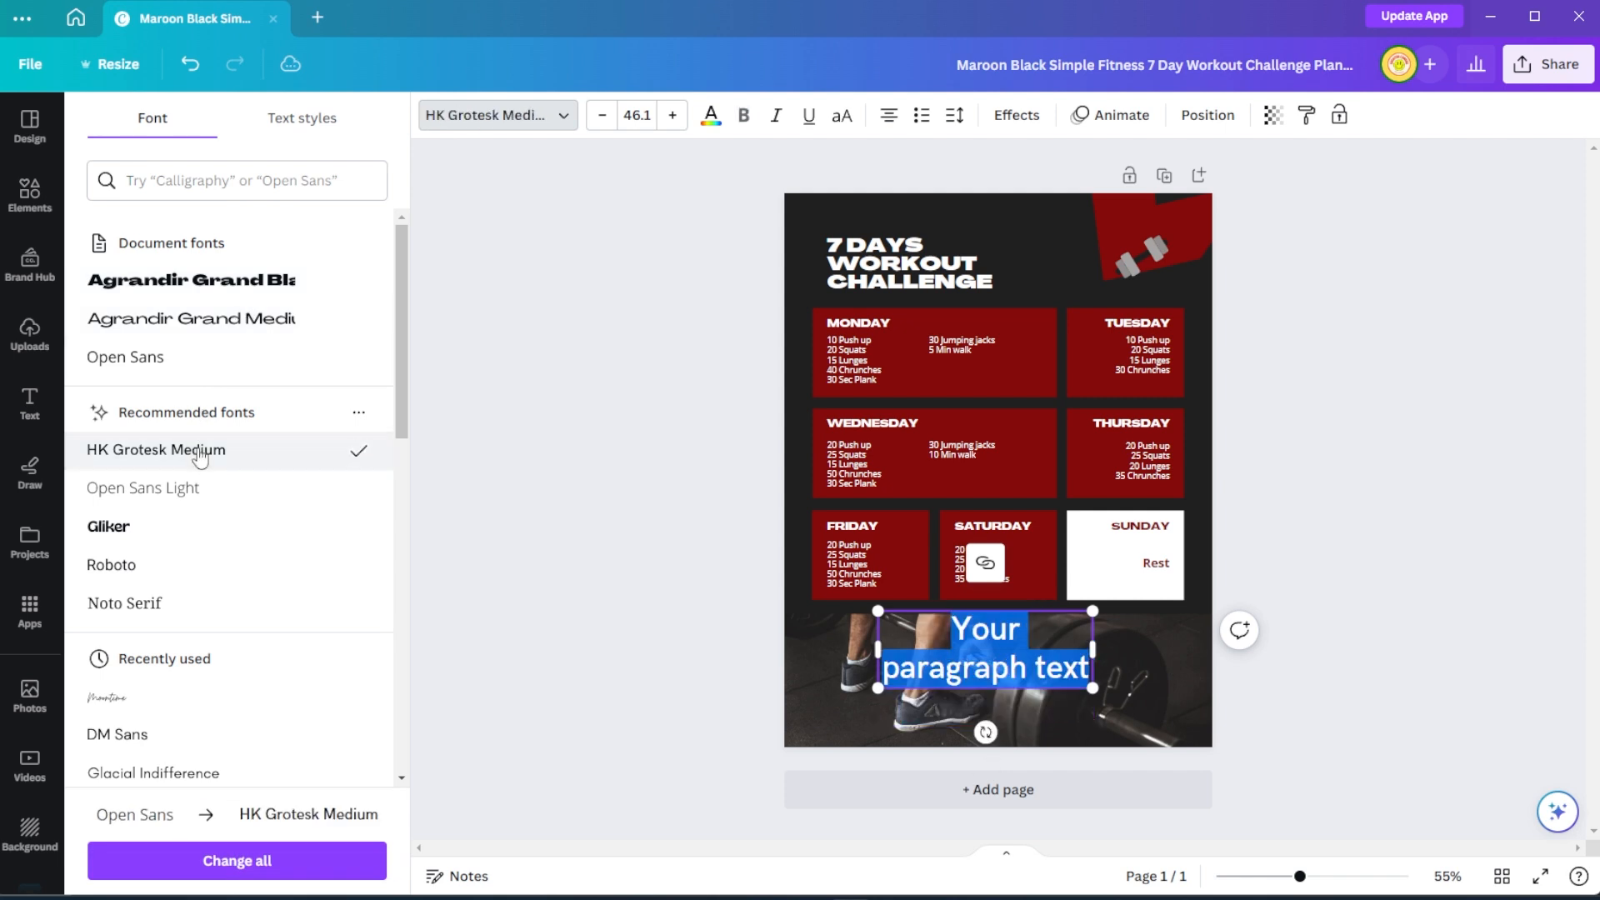
{"action": "left_click", "coordinate": [673, 114]}
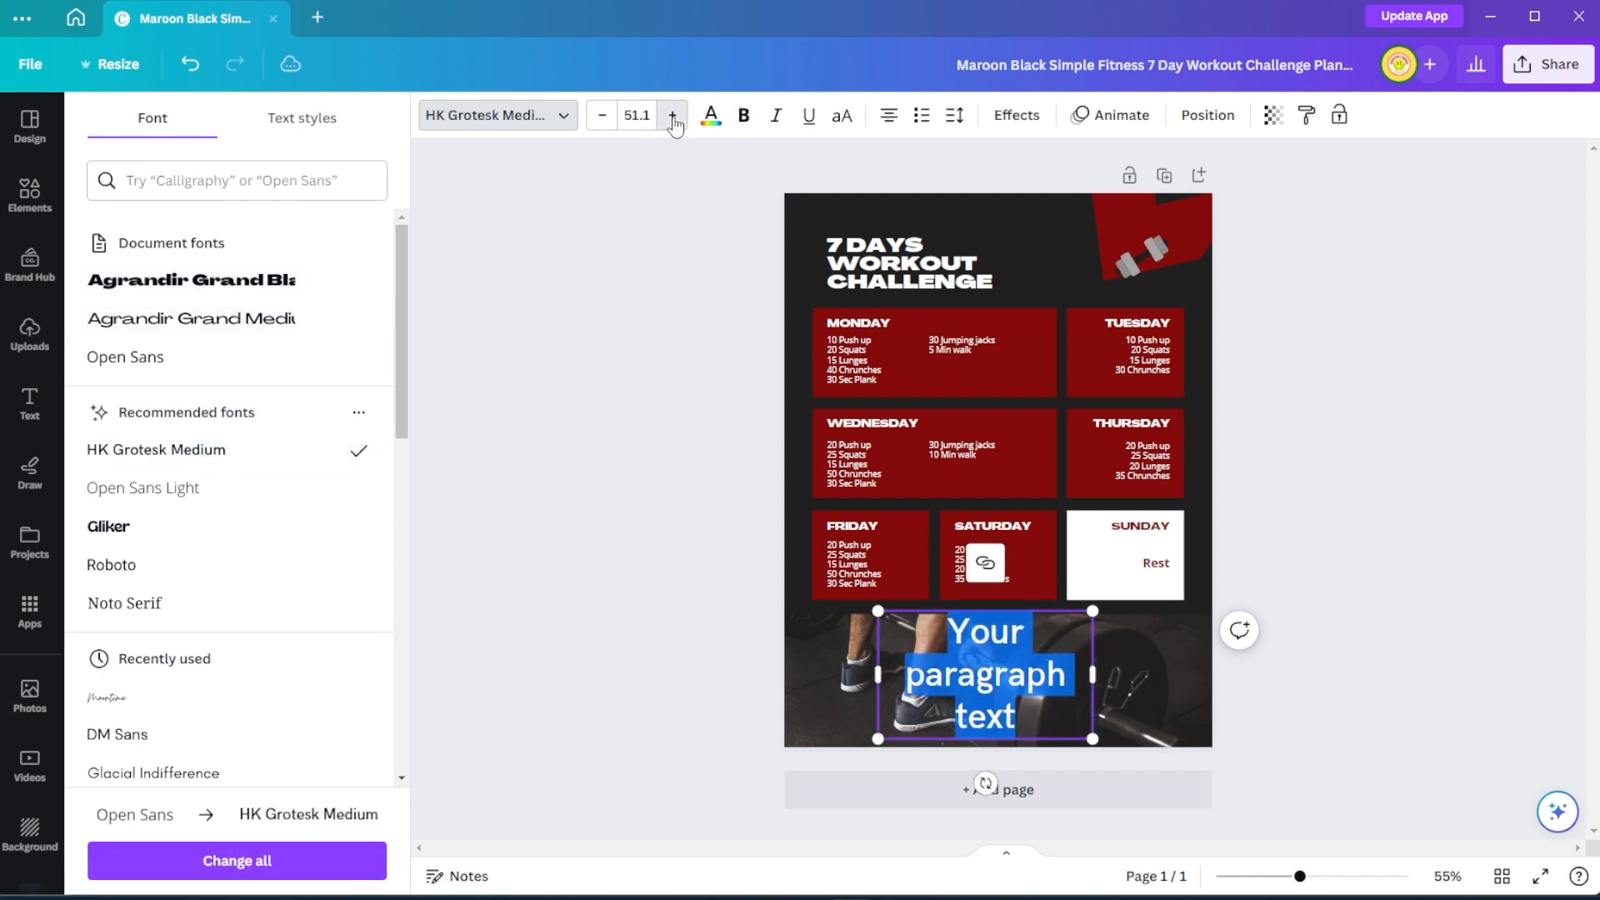
{"action": "left_click", "coordinate": [708, 114]}
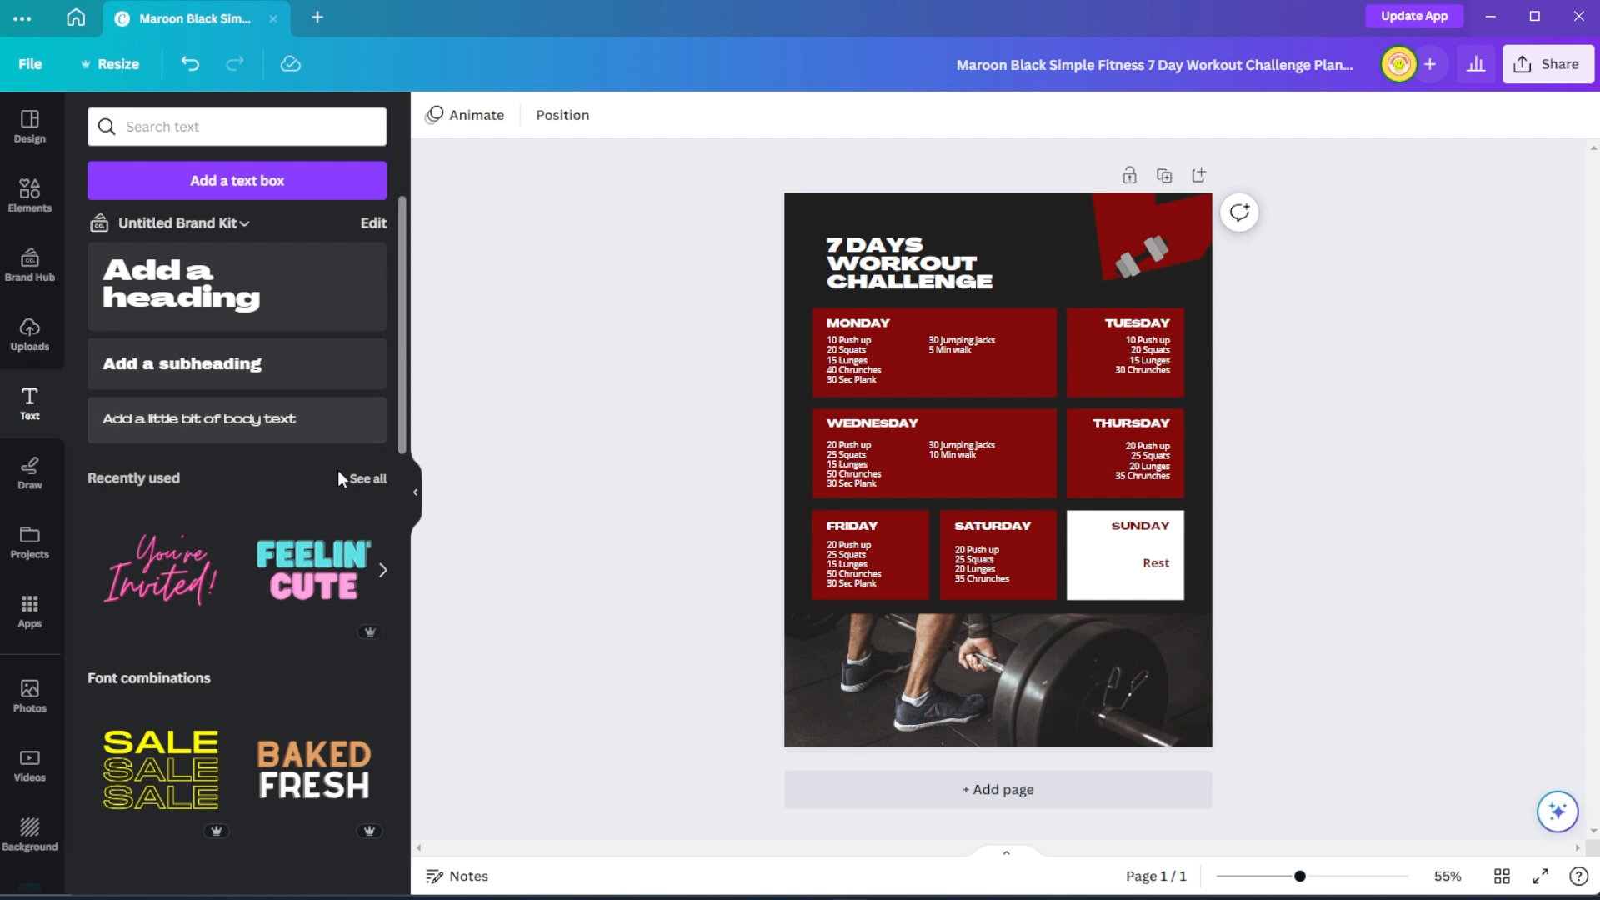
Step: Close the Text panel to show the whole planner design
{"action": "left_click", "coordinate": [415, 493]}
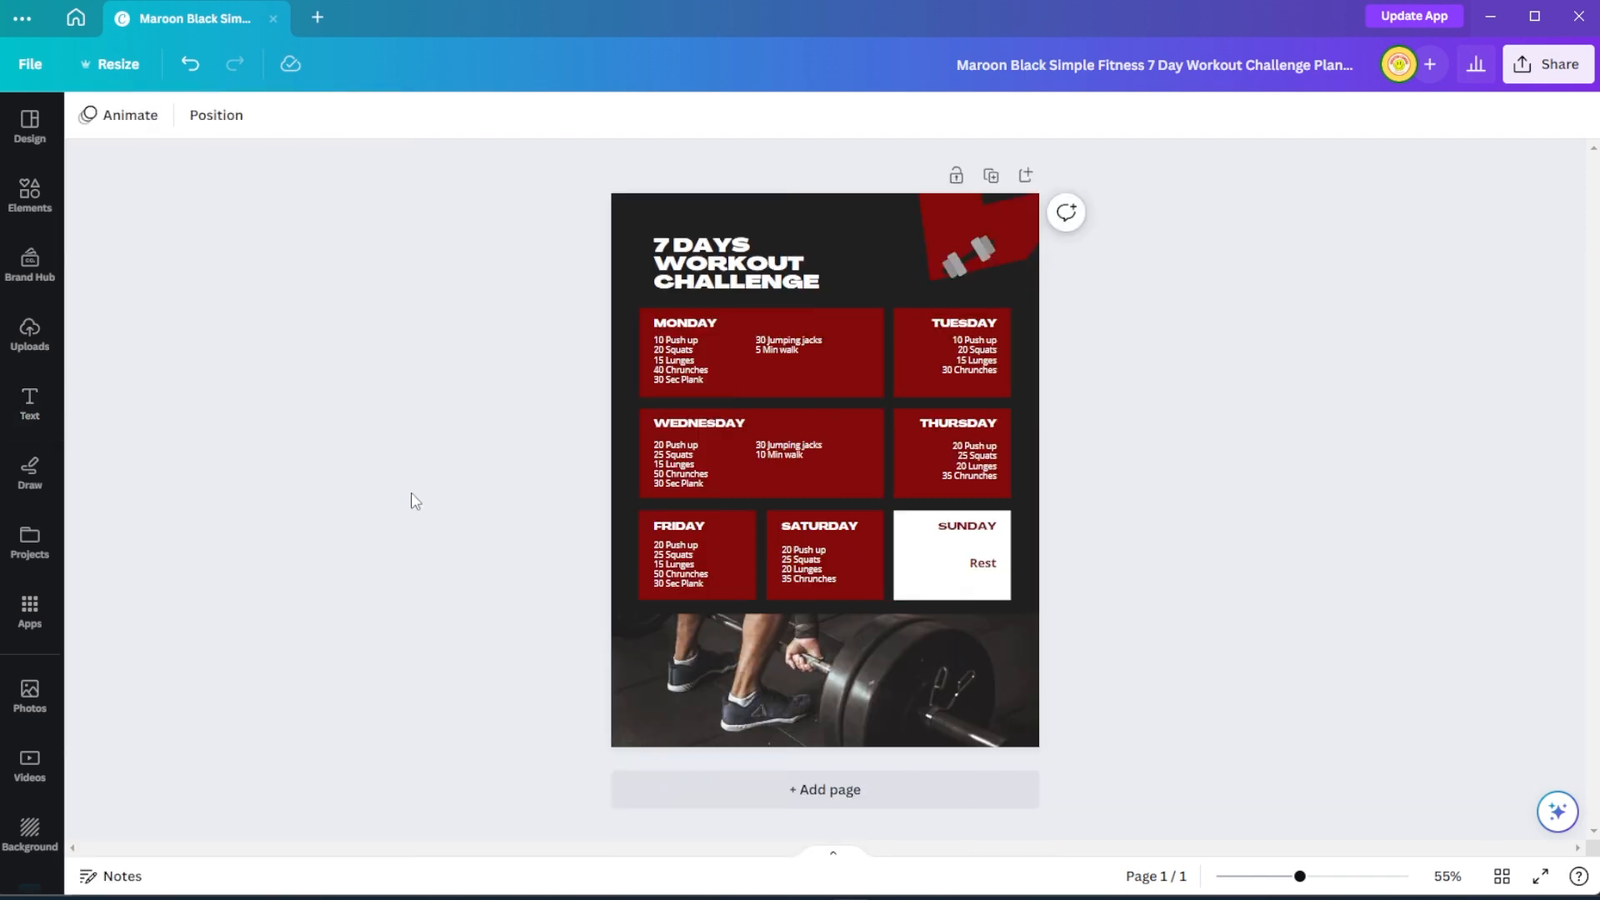
{"action": "mouse_move", "coordinate": [1422, 419]}
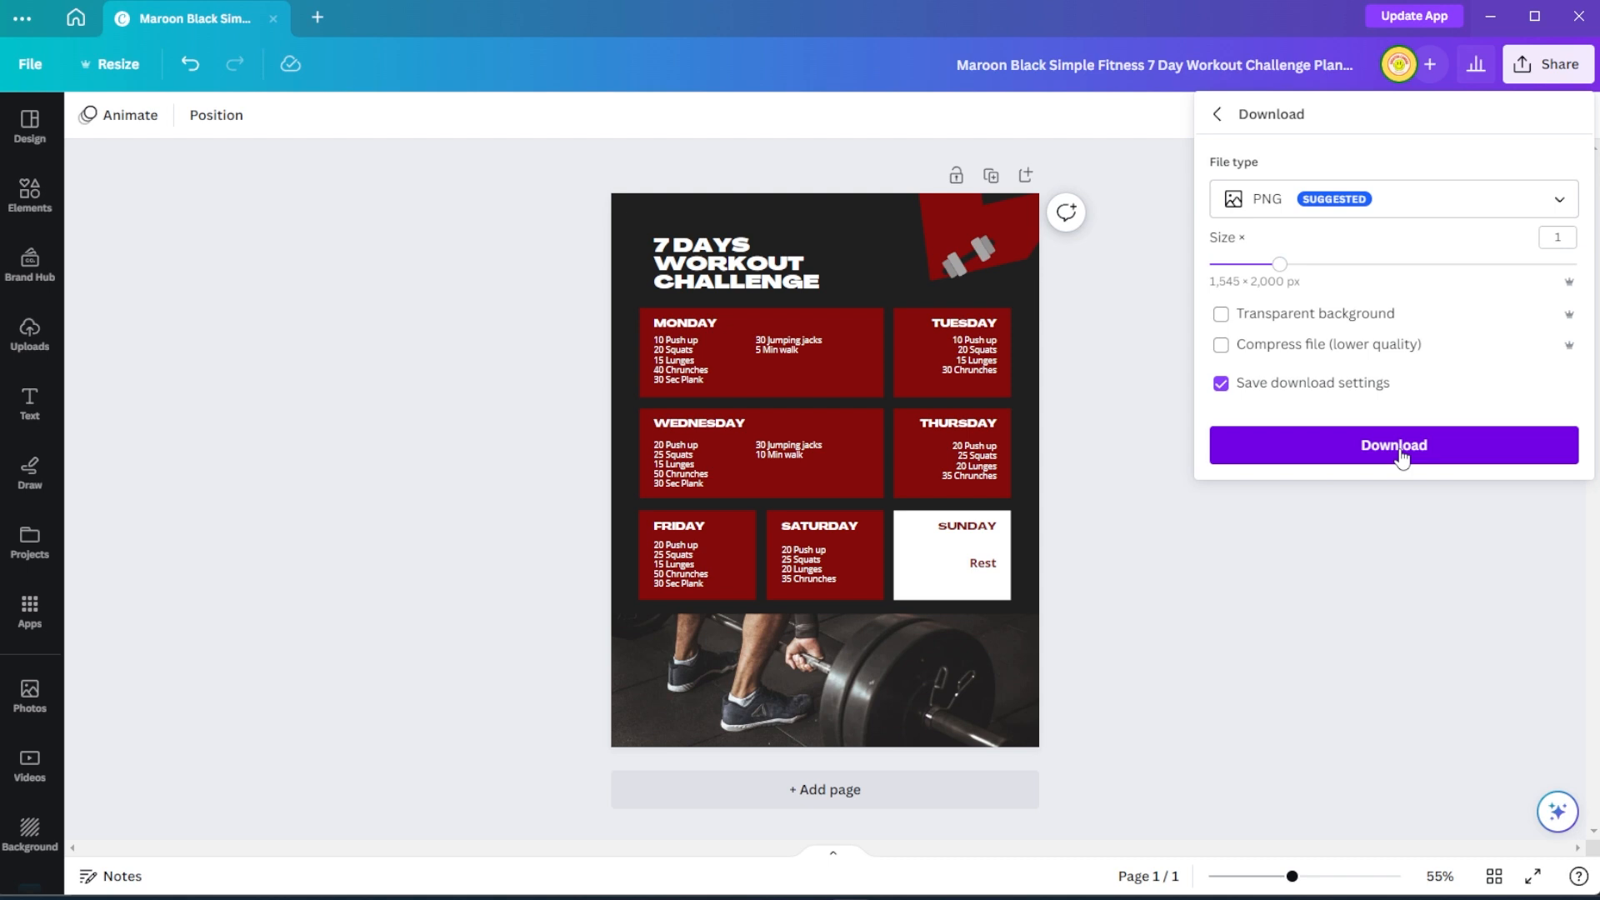
Step: Choose Flyers (Portrait) under Share's print options for the planner
{"action": "left_click", "coordinate": [1217, 114]}
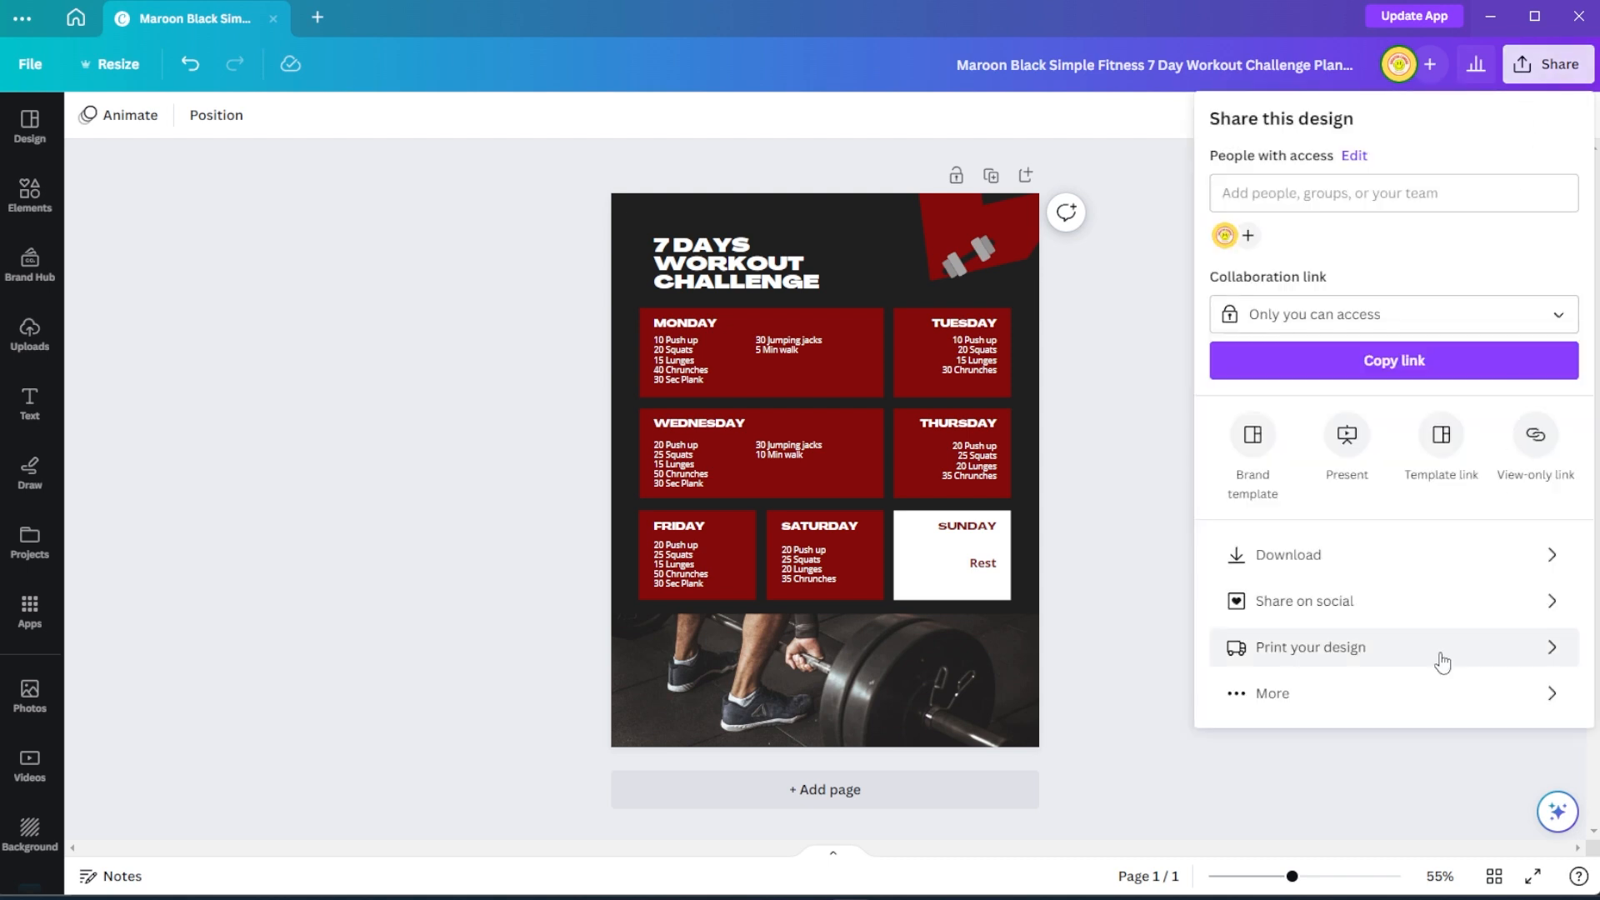
{"action": "left_click", "coordinate": [1310, 647]}
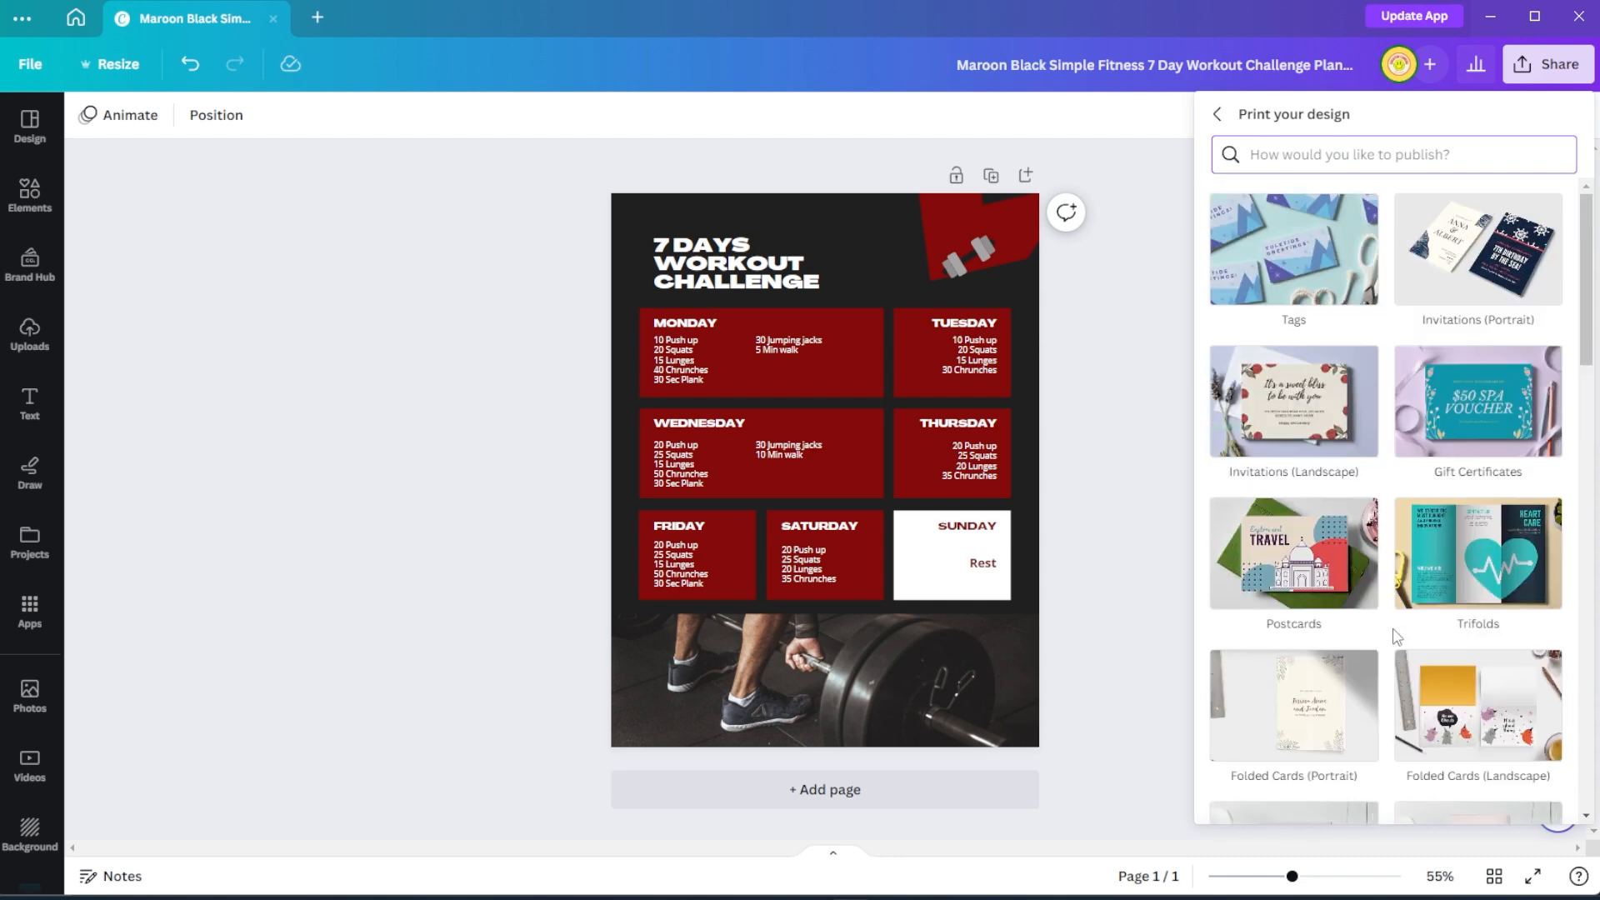
{"action": "scroll", "scroll_direction": "down", "scroll_amount": 3}
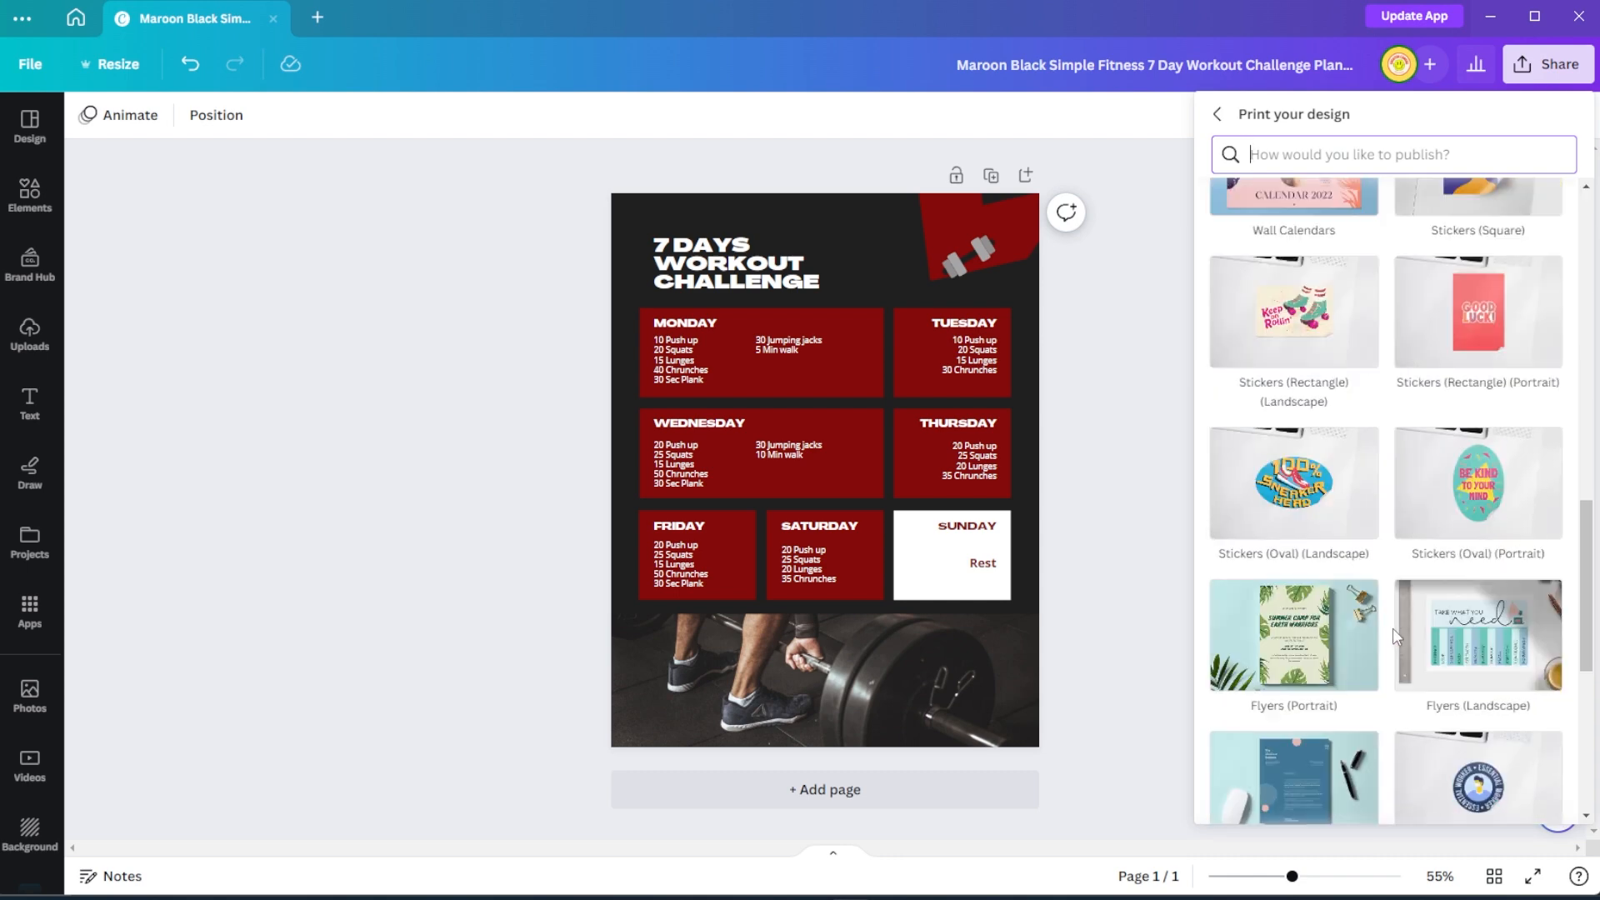
{"action": "left_click", "coordinate": [1292, 634]}
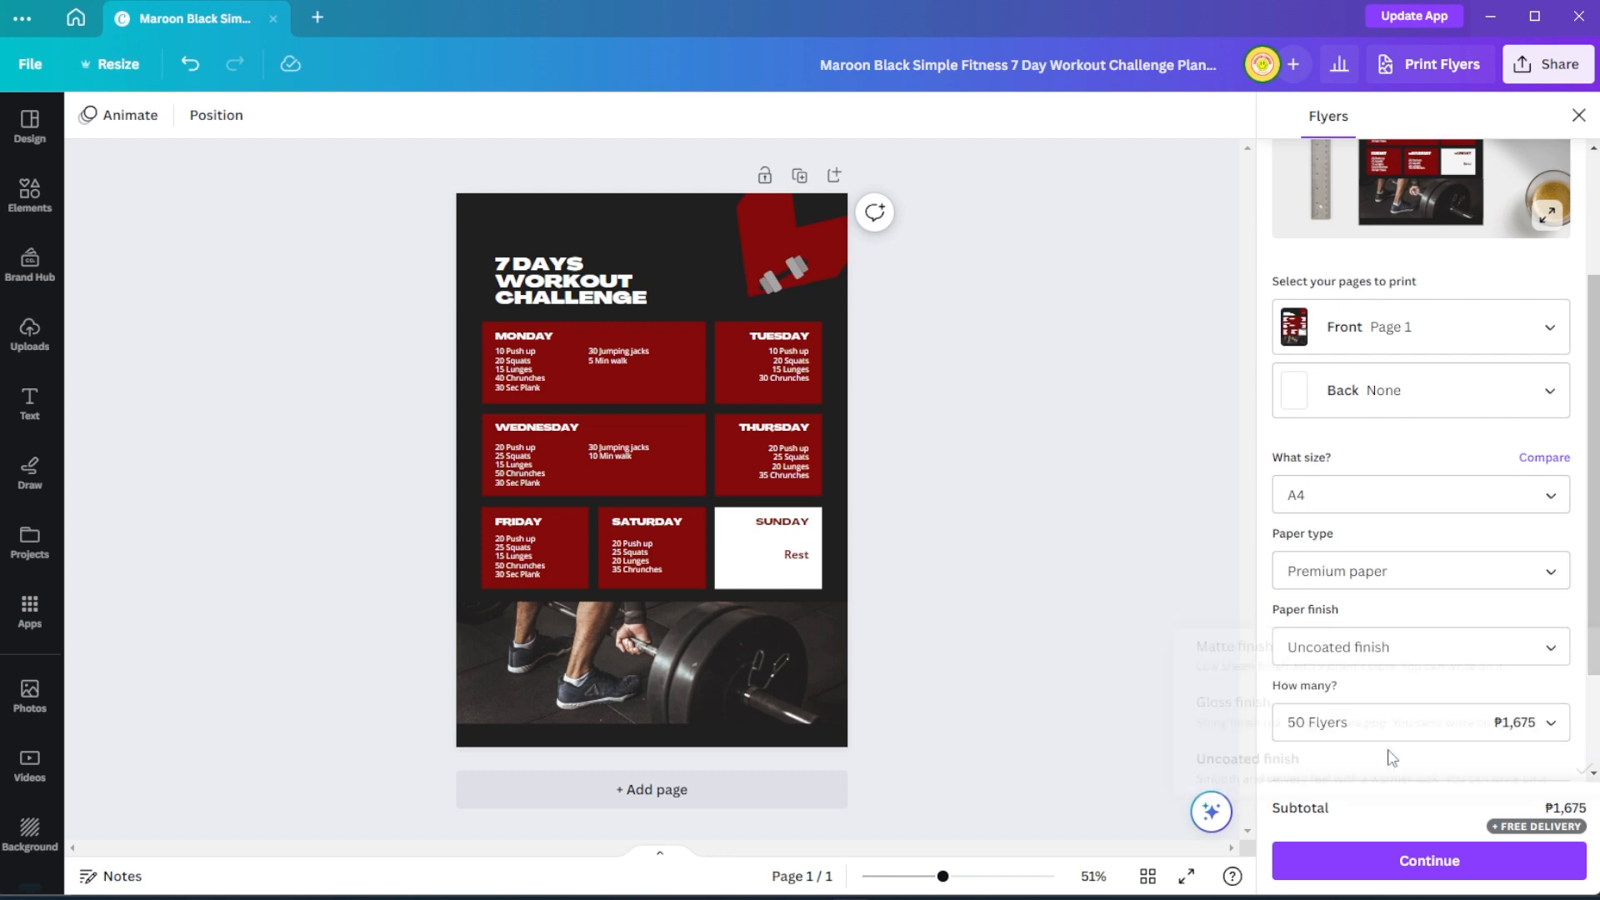
Step: Continue past the flyer settings and check out to reach shipping details
{"action": "left_click", "coordinate": [1417, 722]}
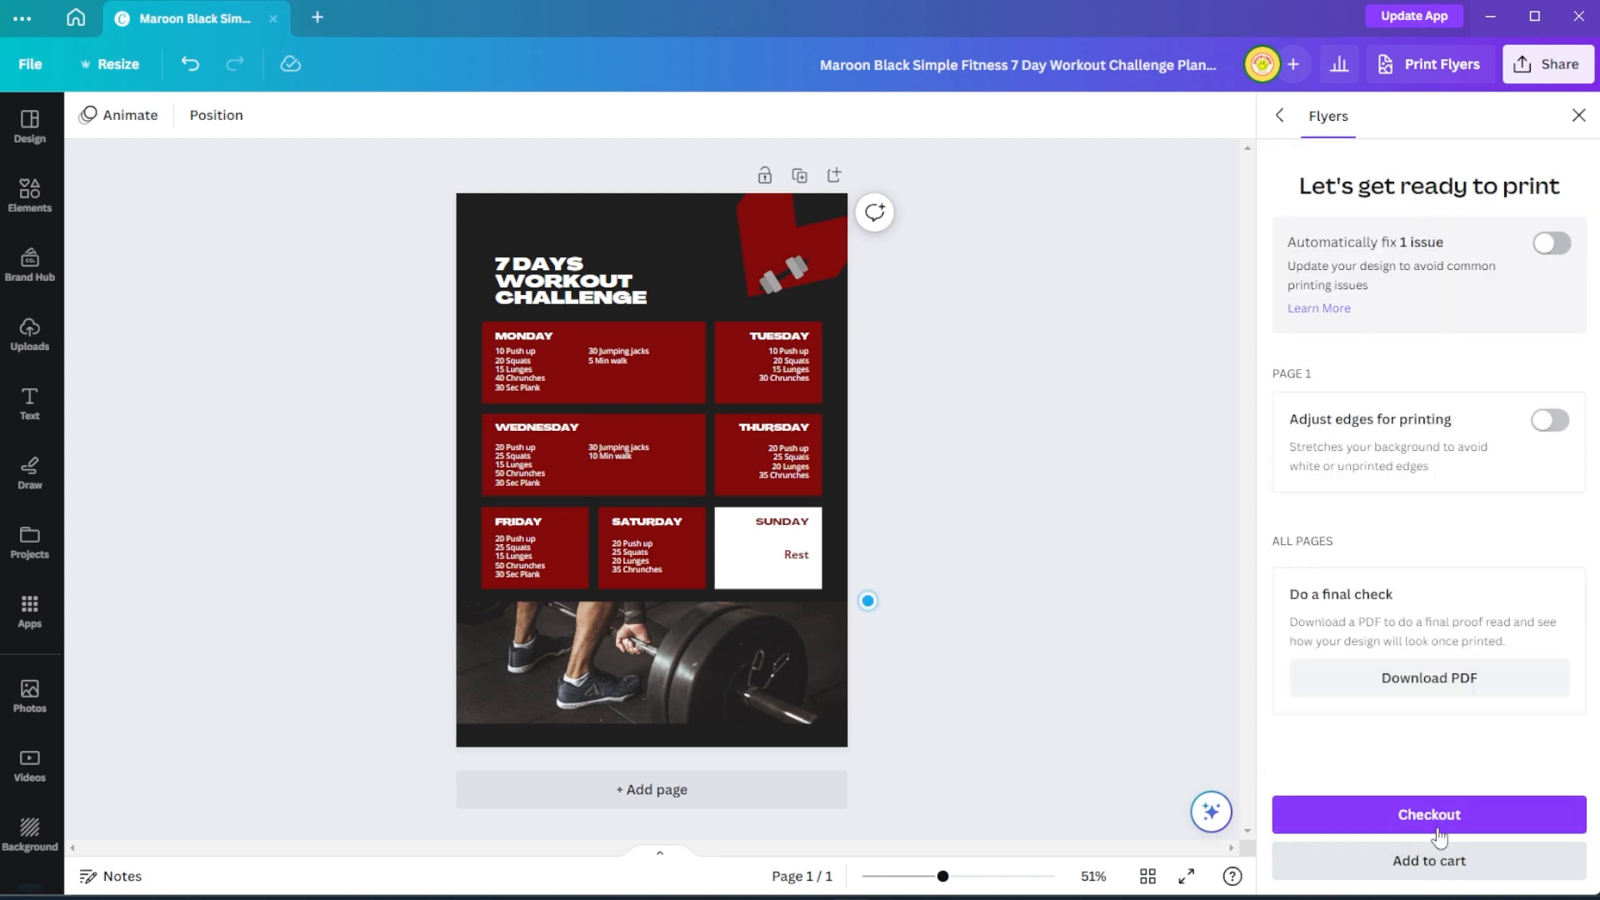
{"action": "left_click", "coordinate": [1428, 814]}
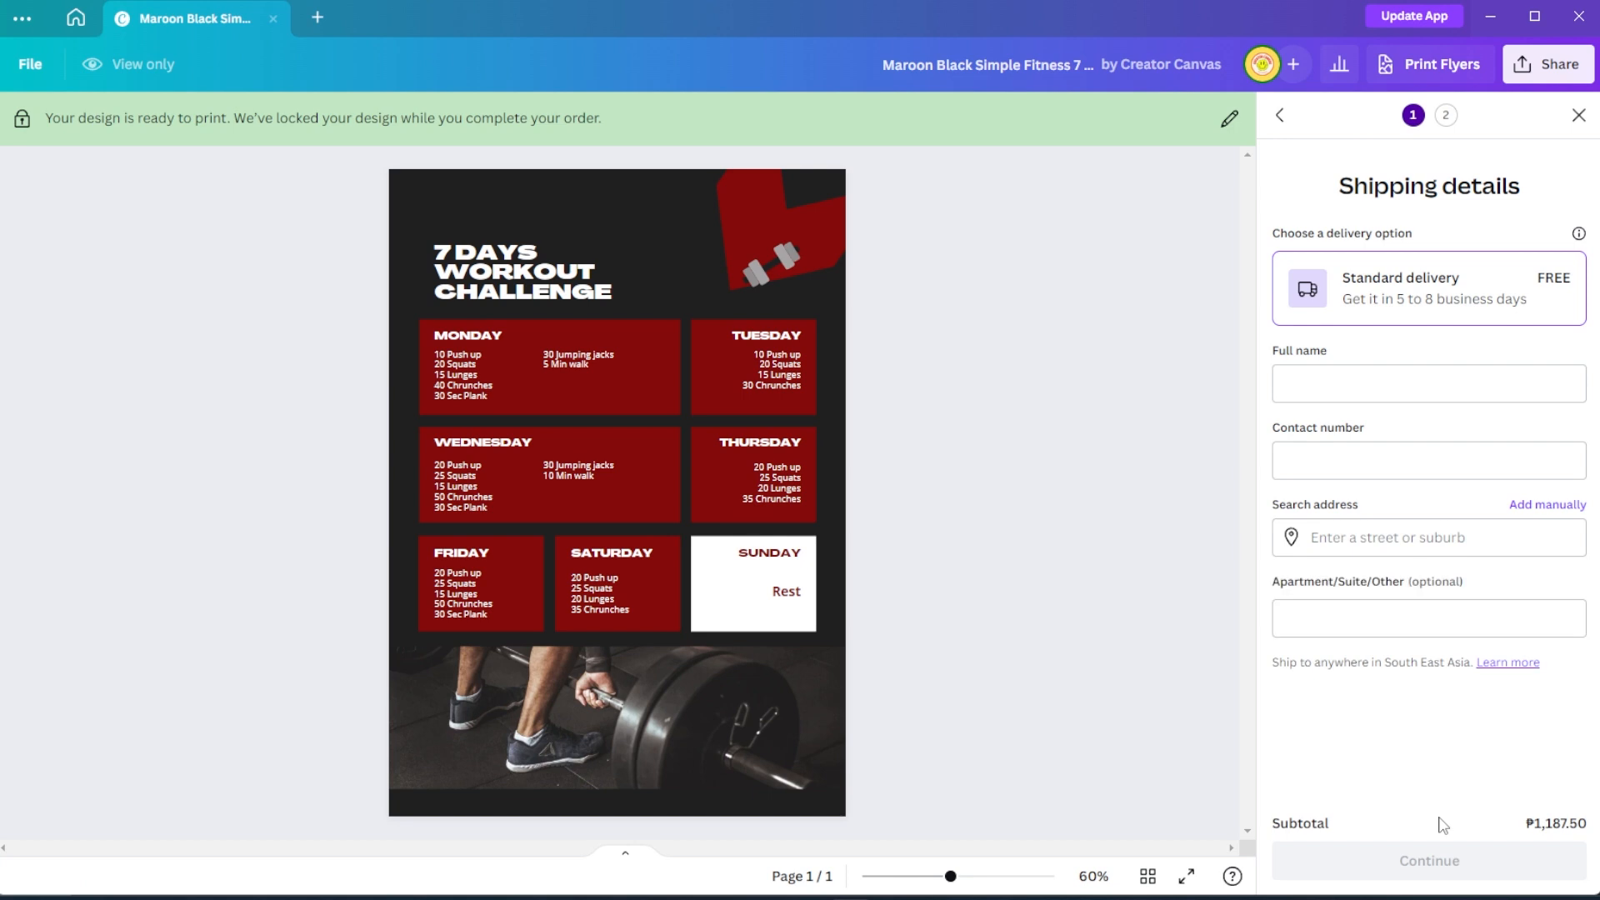
{"action": "mouse_move", "coordinate": [1533, 287]}
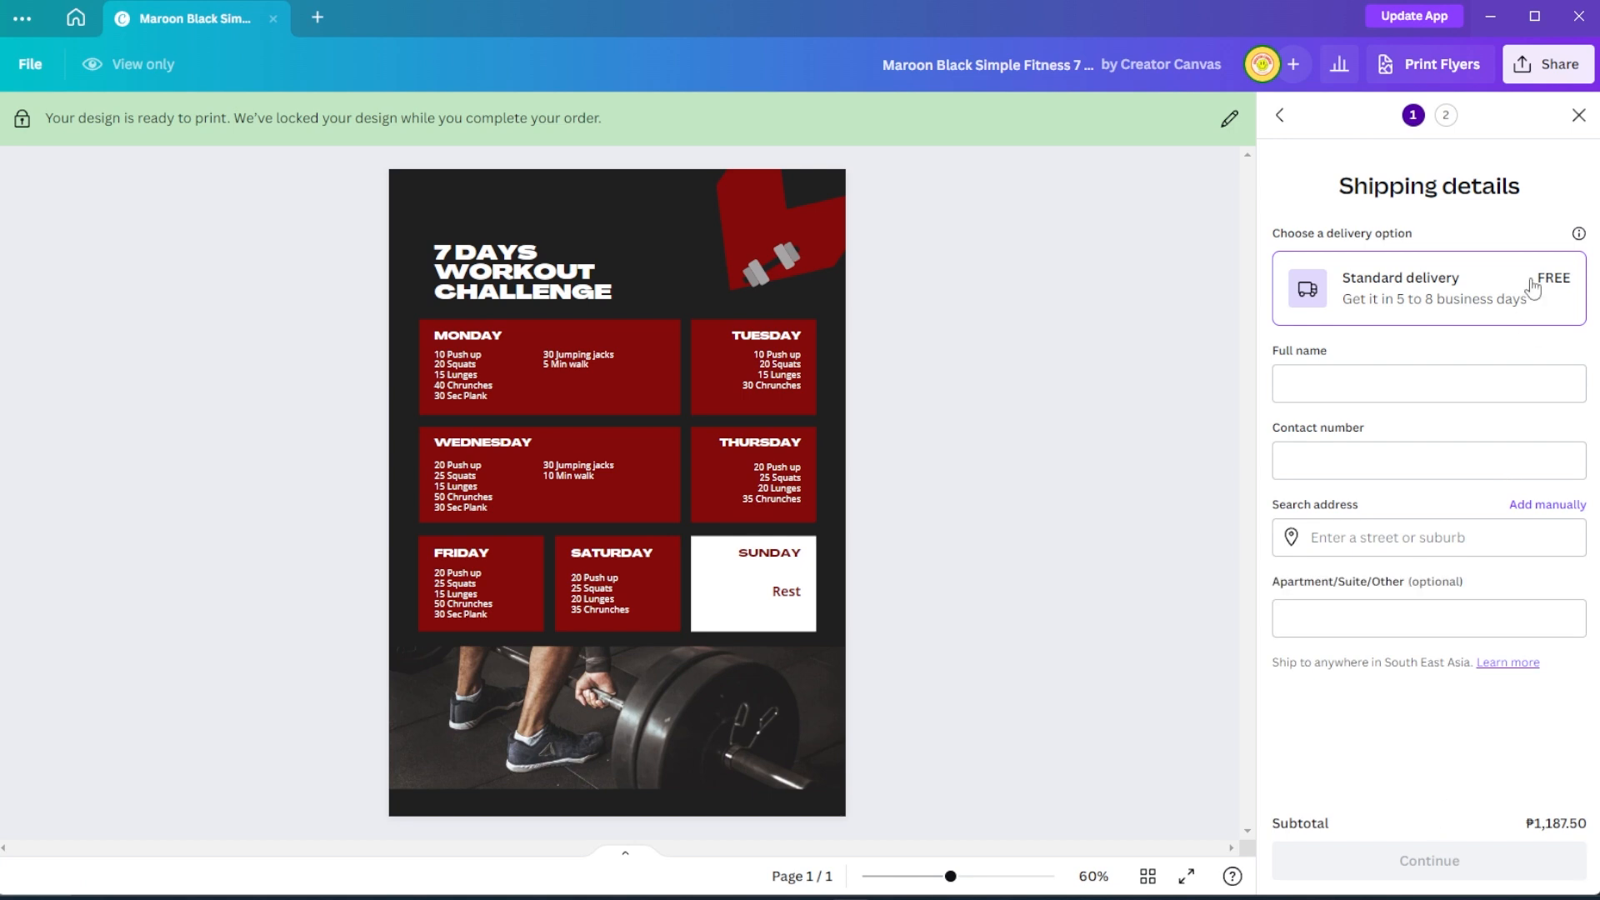